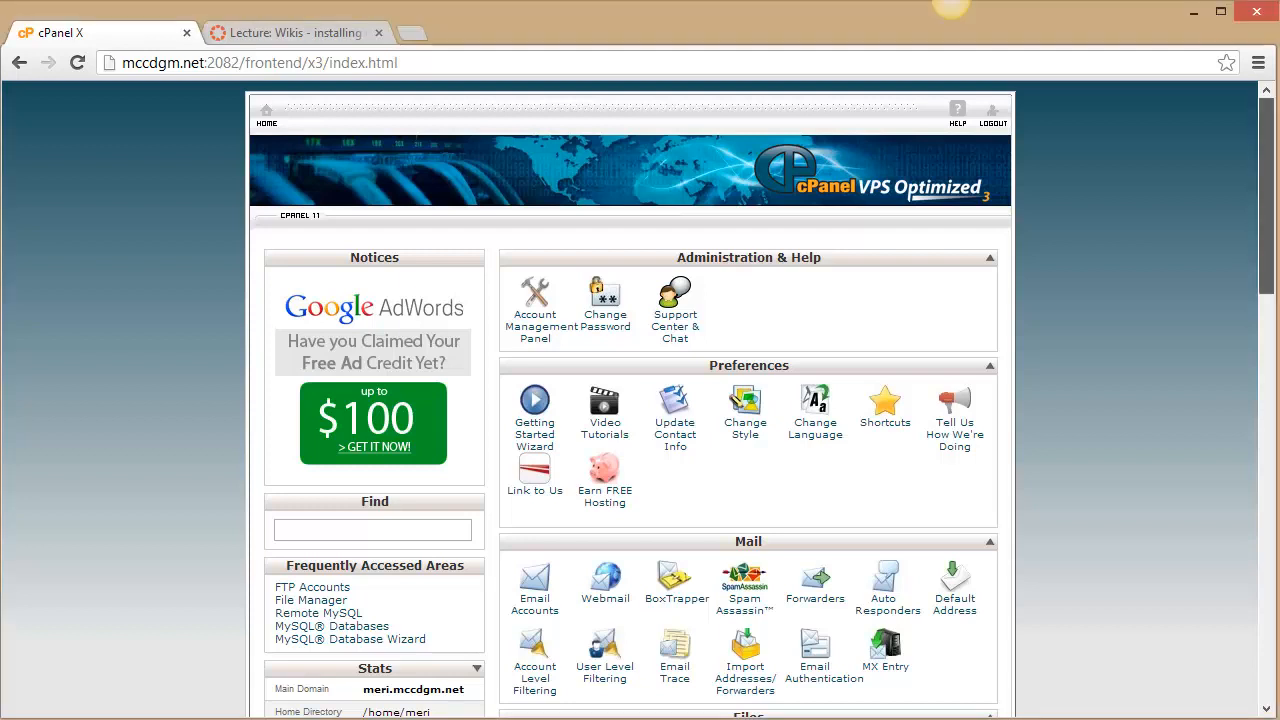
# Locate and open the Subdomains page from the cPanel home.
pyautogui.scroll(-3)
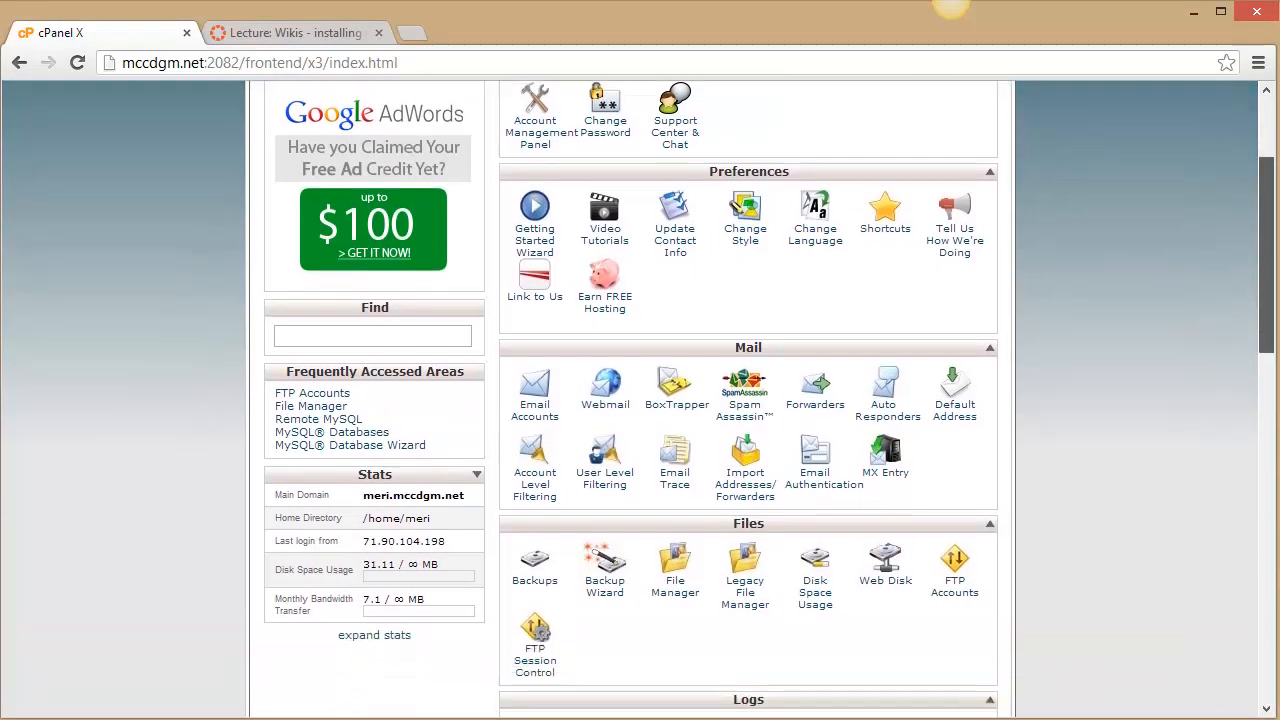
pyautogui.scroll(-3)
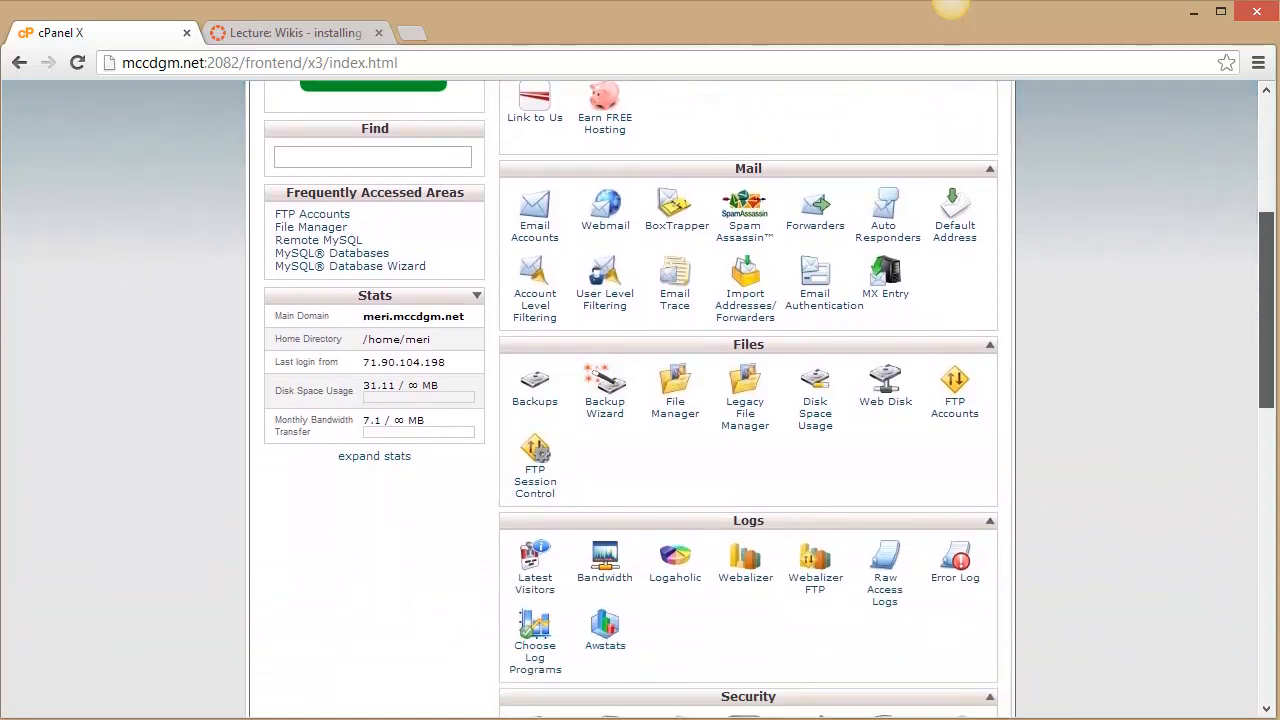
pyautogui.scroll(-3)
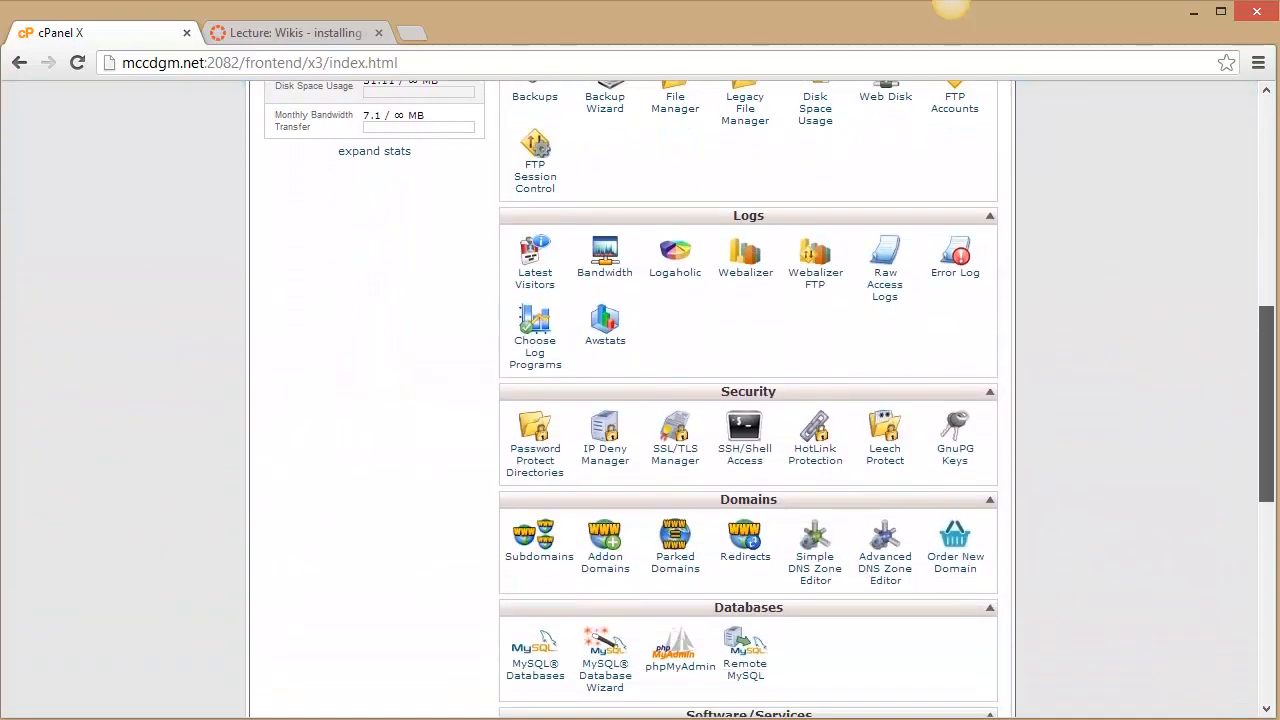
pyautogui.scroll(-3)
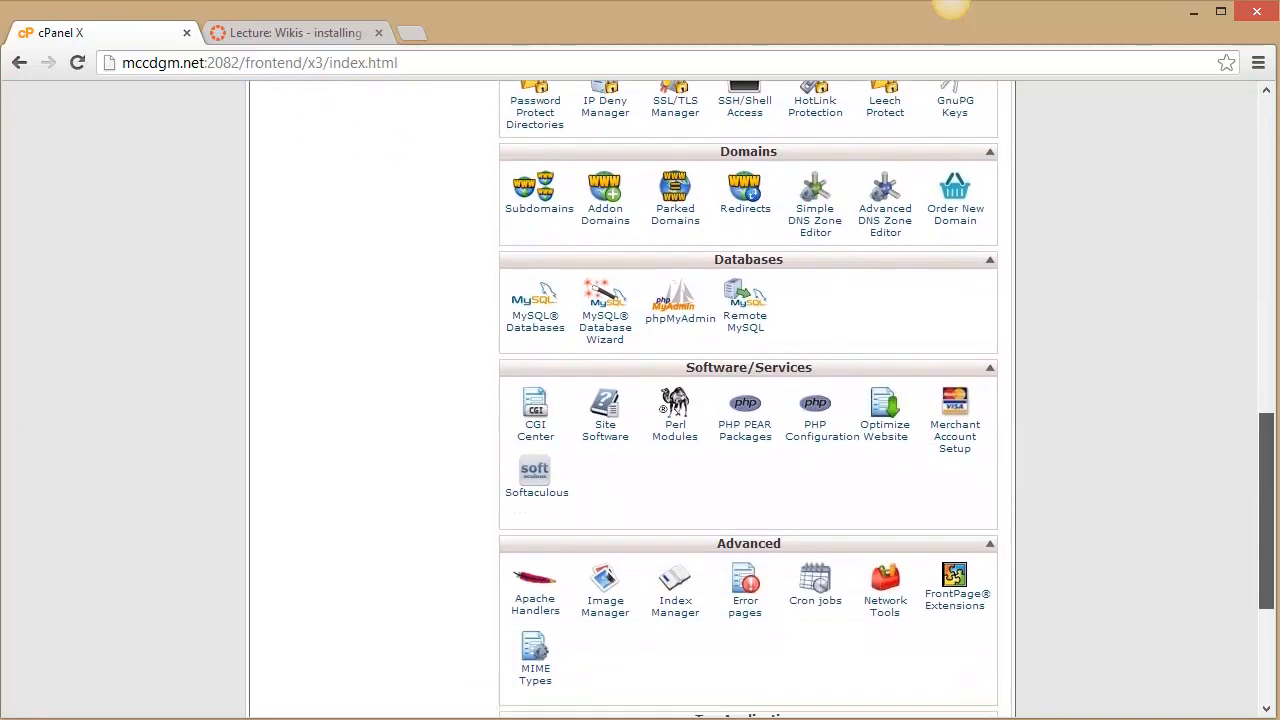
pyautogui.scroll(-3)
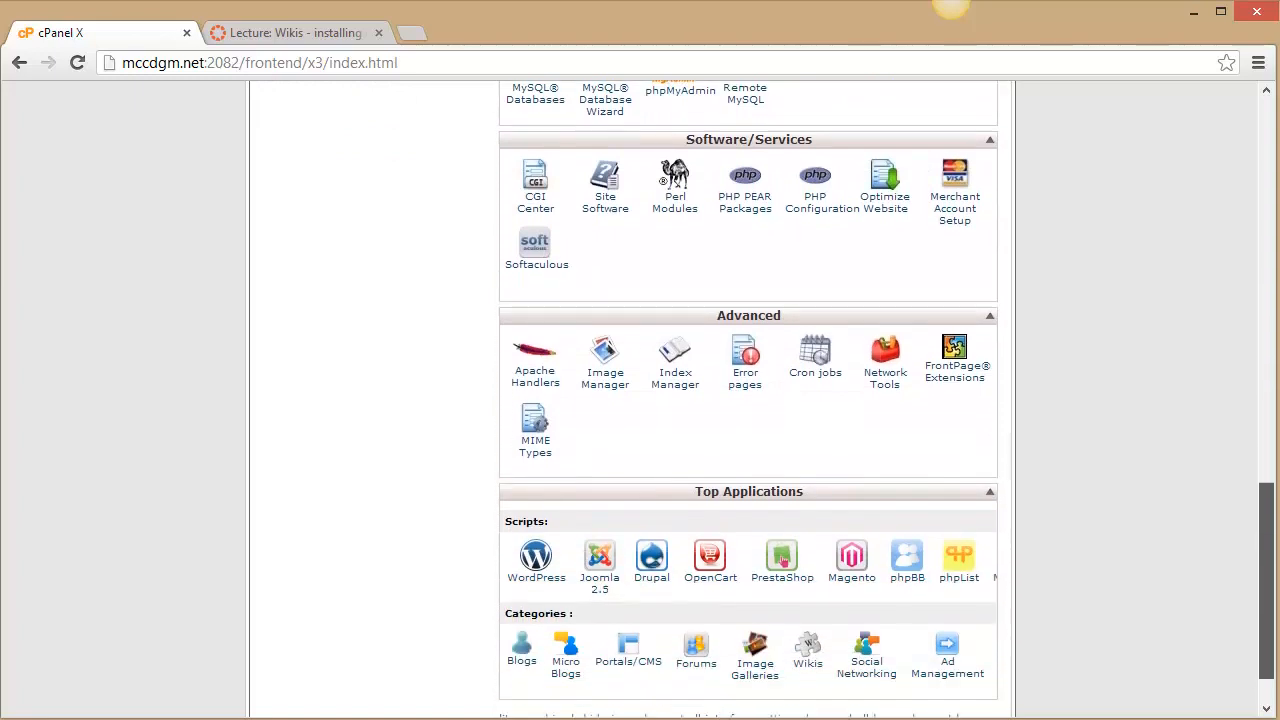
pyautogui.scroll(-3)
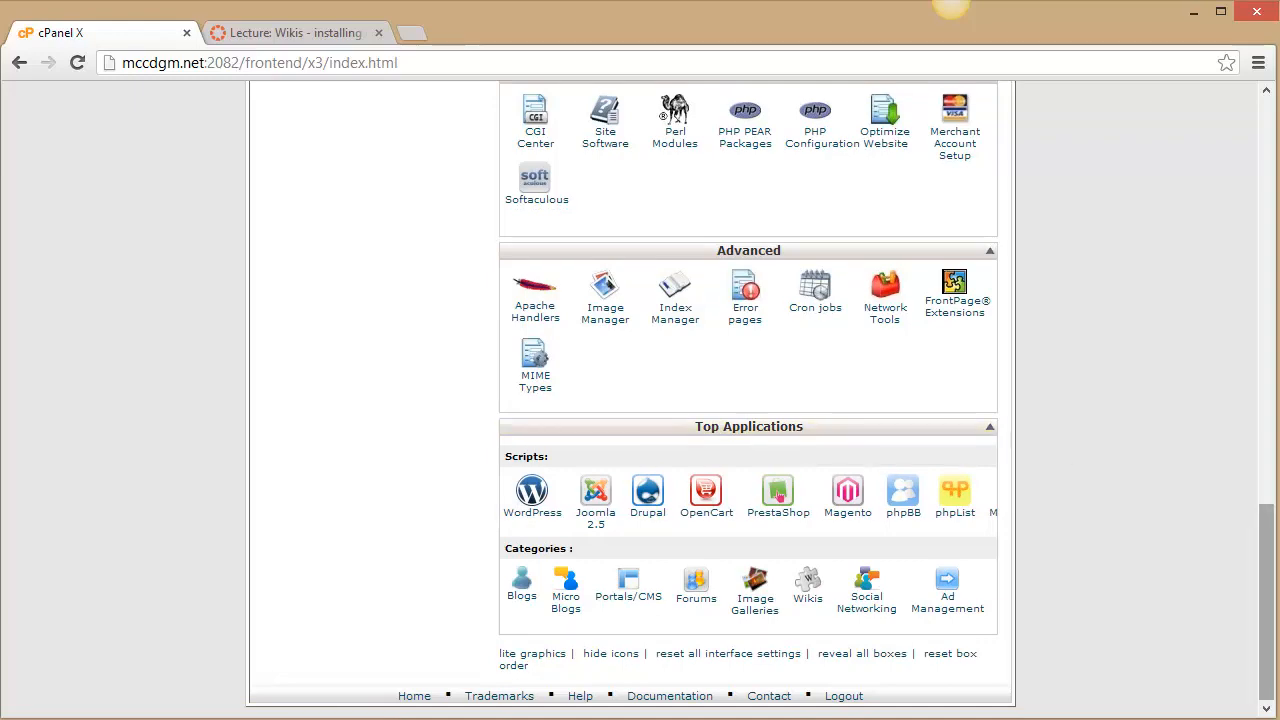
pyautogui.scroll(3)
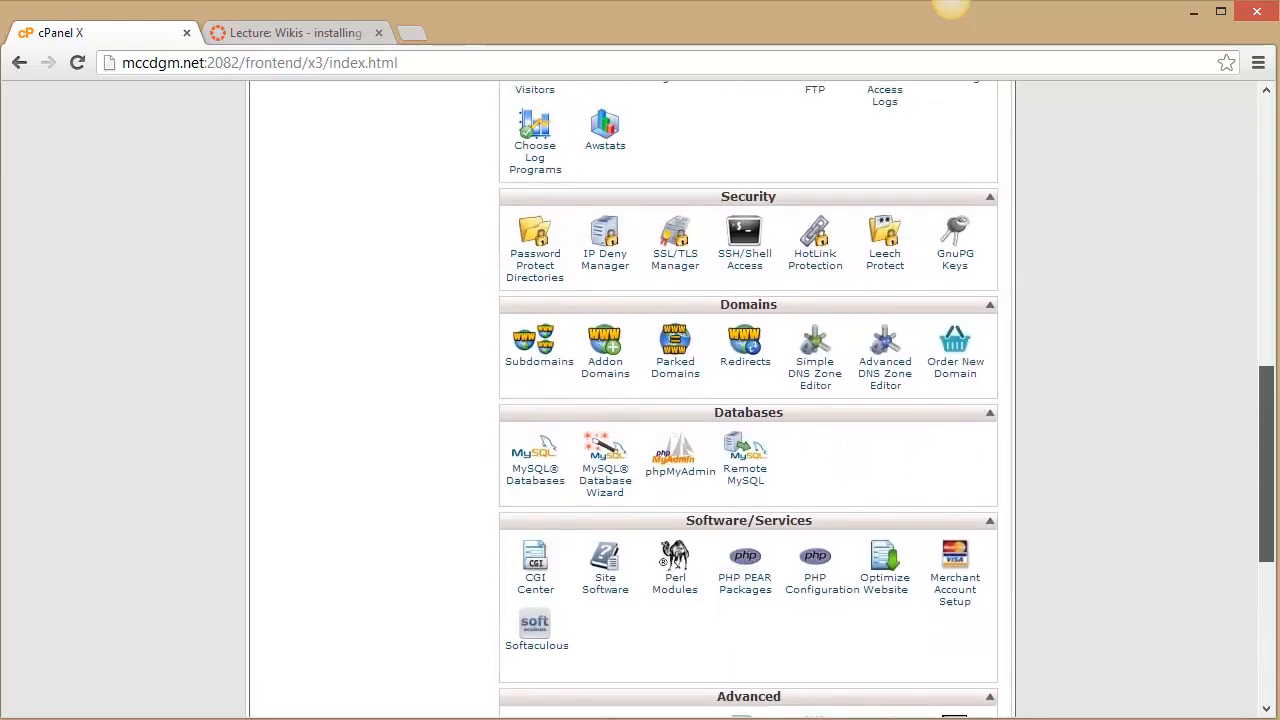
pyautogui.scroll(3)
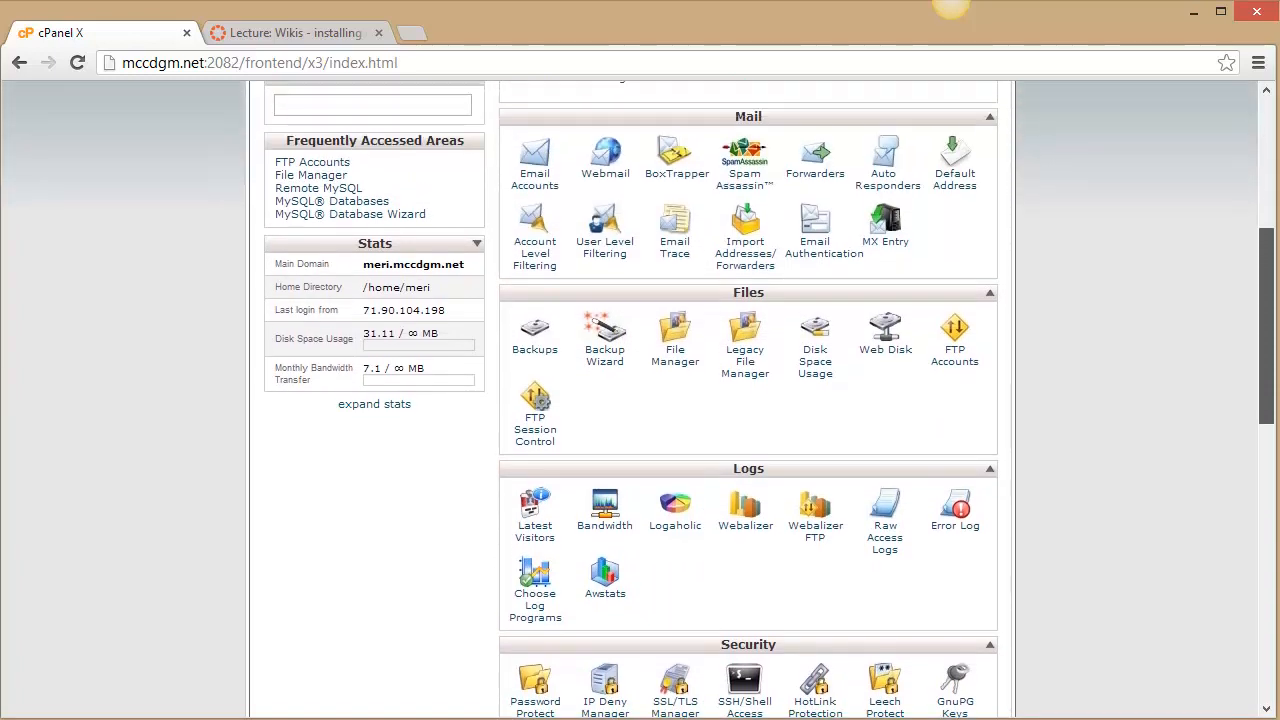
pyautogui.scroll(-3)
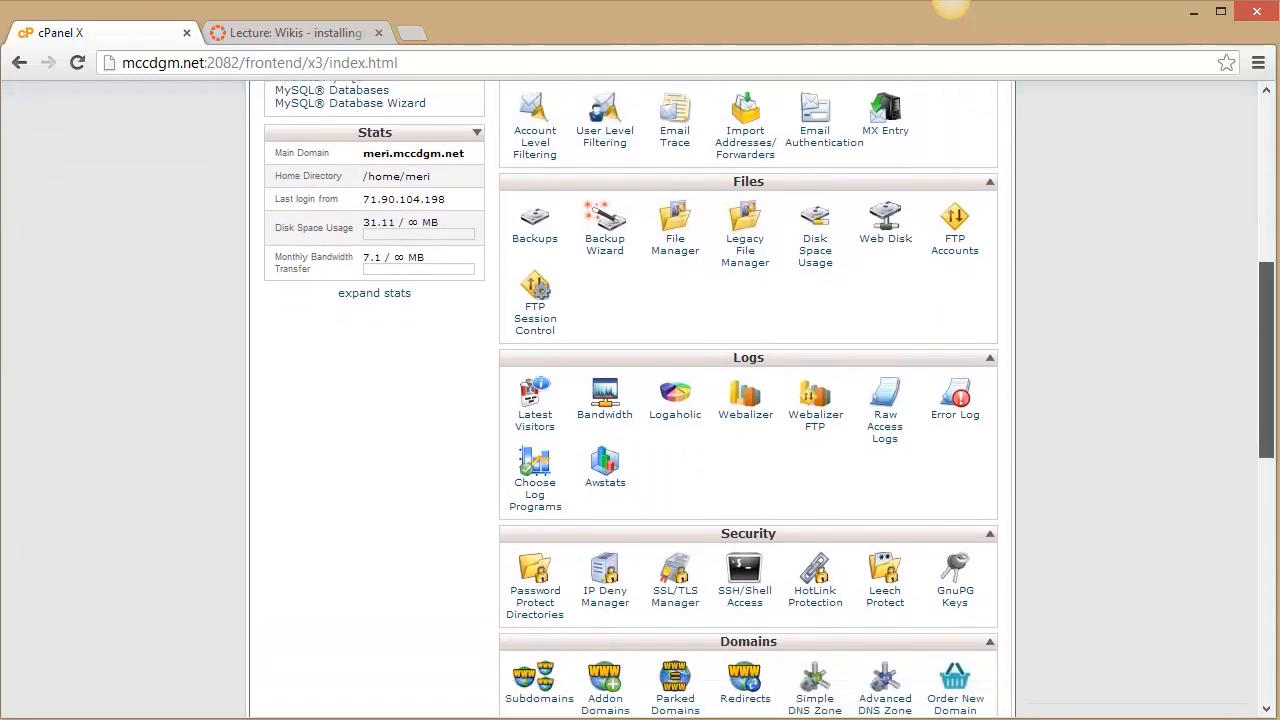
pyautogui.scroll(-3)
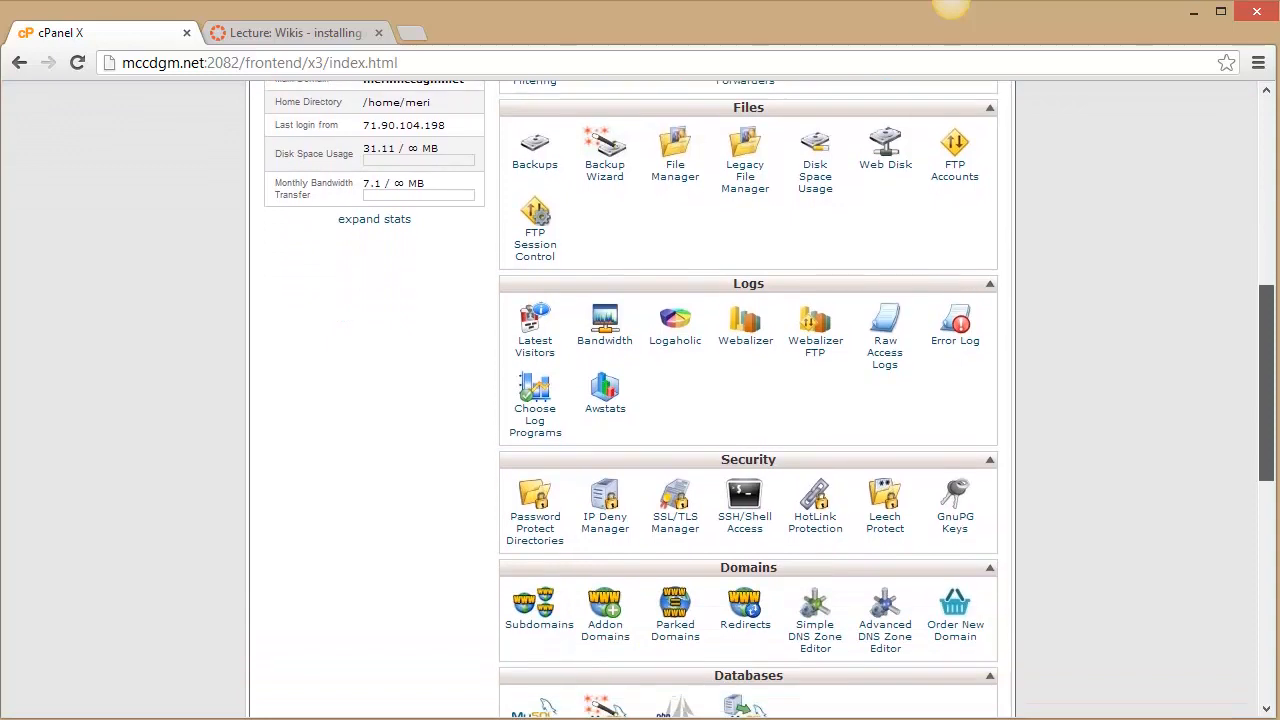
pyautogui.scroll(-3)
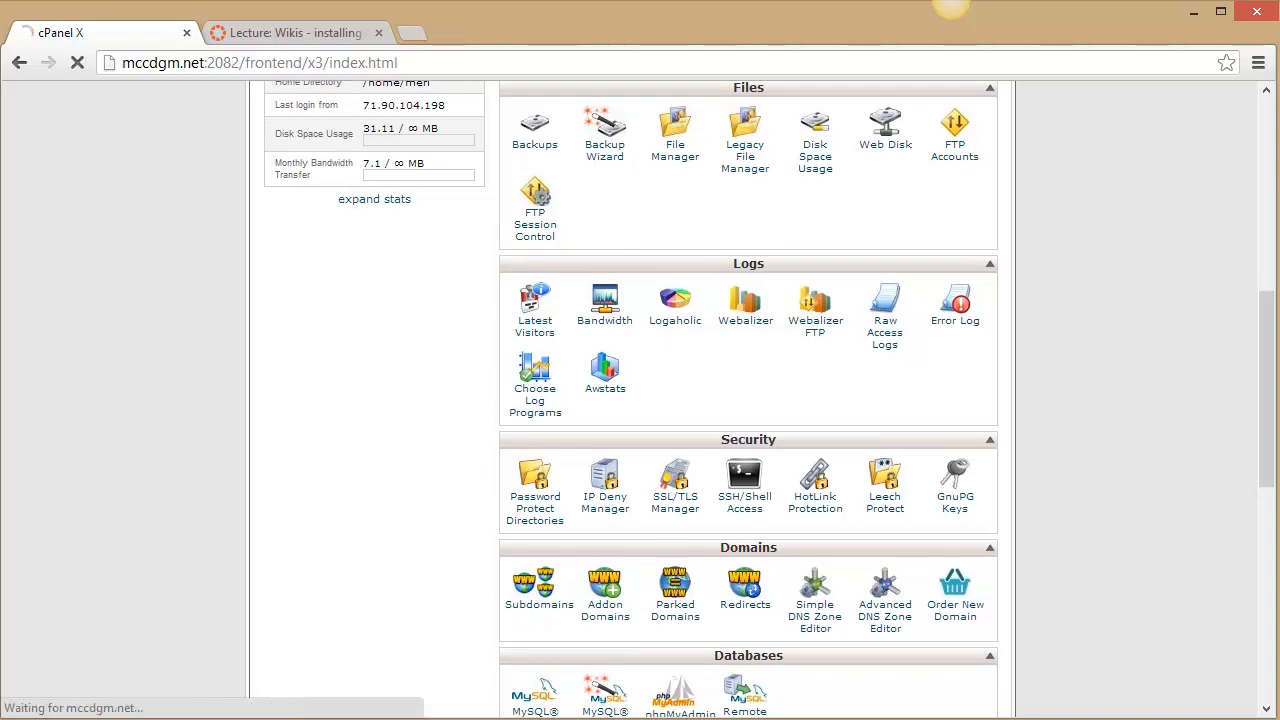
pyautogui.click(540, 584)
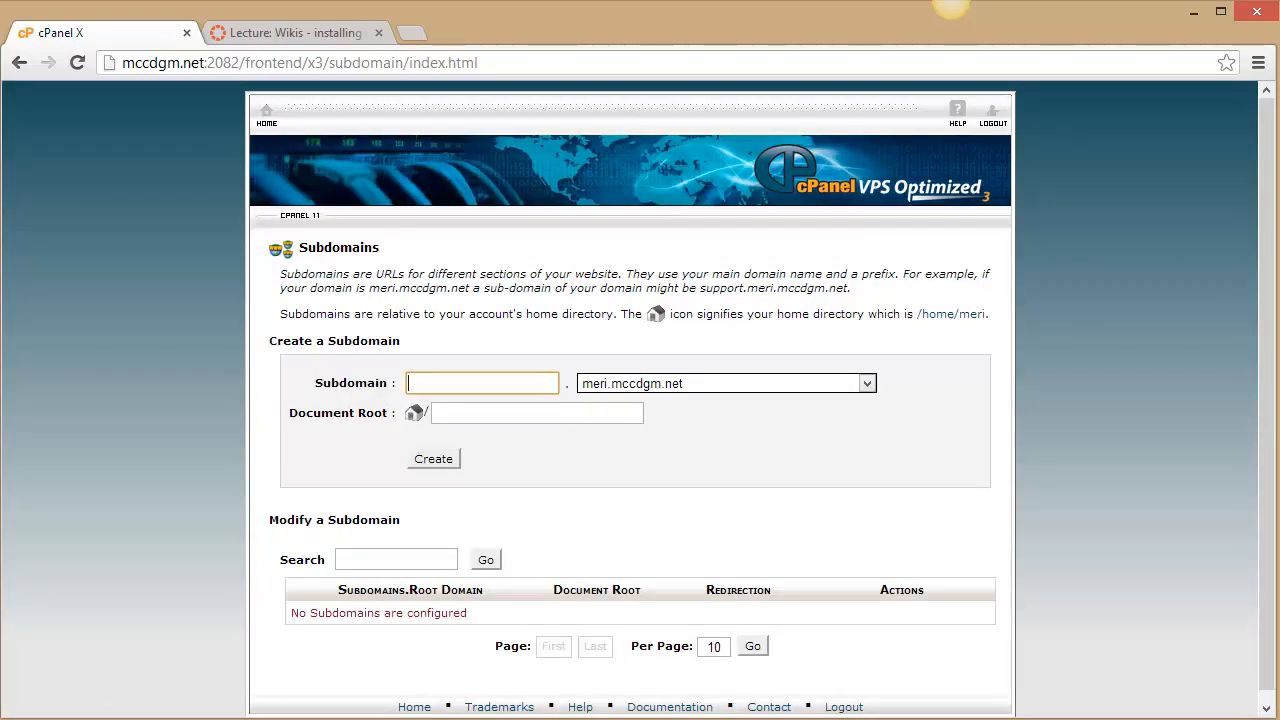
# Create the subdomain 'wordpress' under meri.mccdgm.net.
pyautogui.write('wordpre')
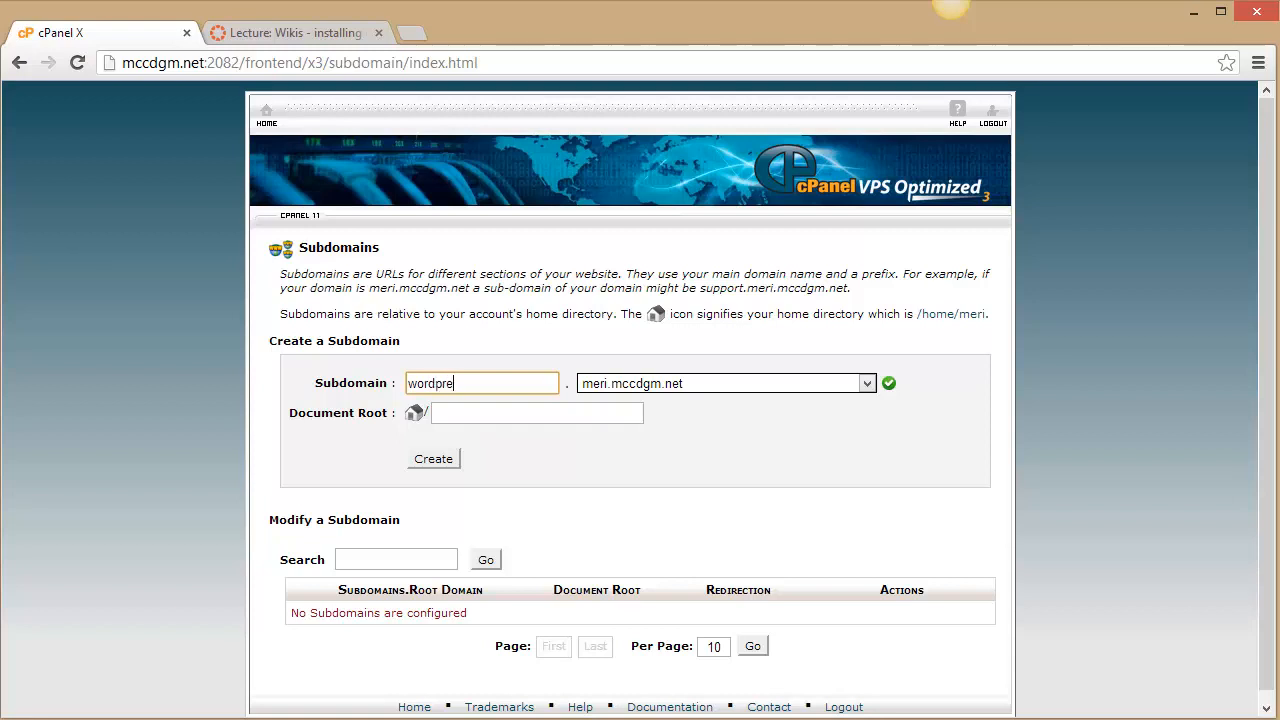
pyautogui.write('ss')
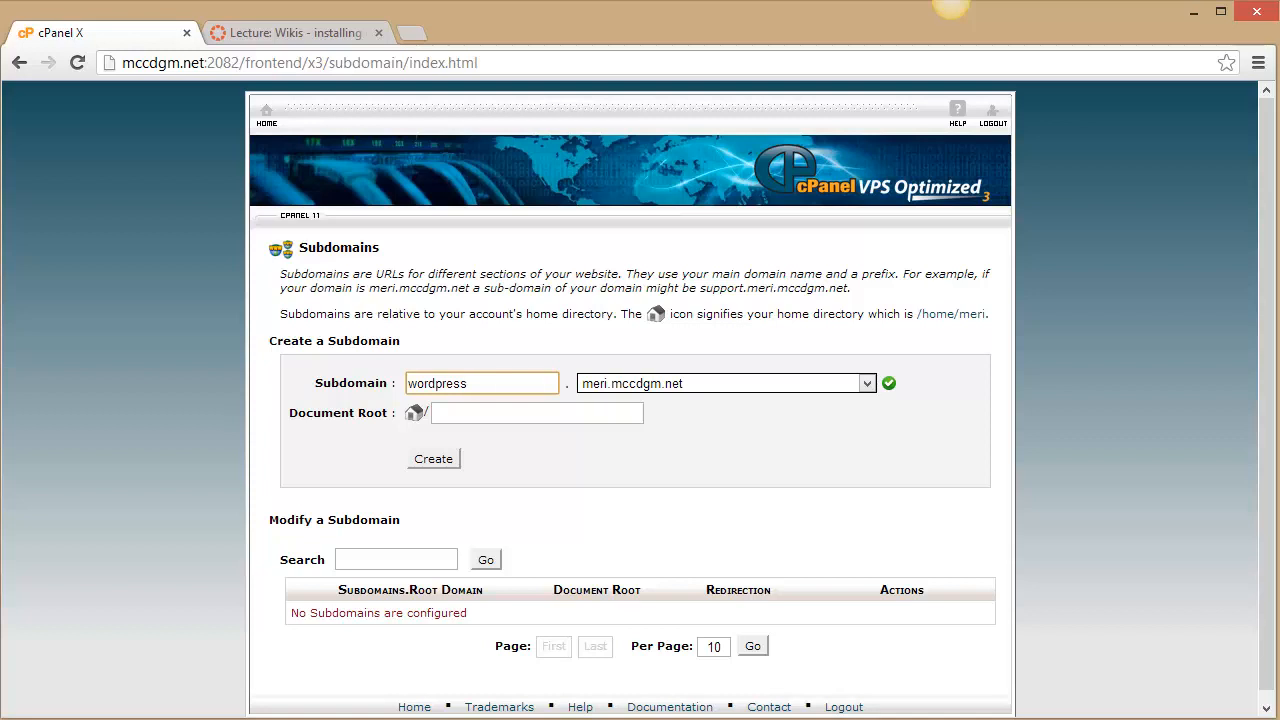
pyautogui.click(432, 458)
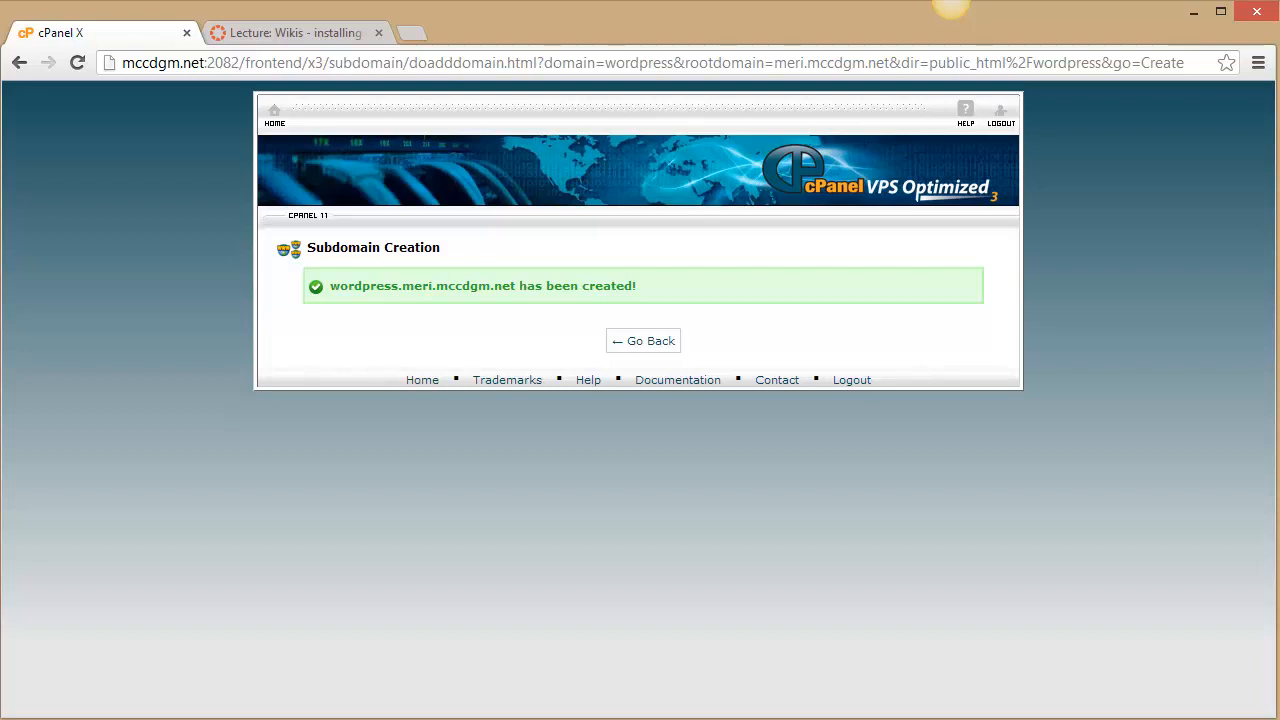
# Return to the subdomain list, then go back to the cPanel home page.
pyautogui.click(644, 340)
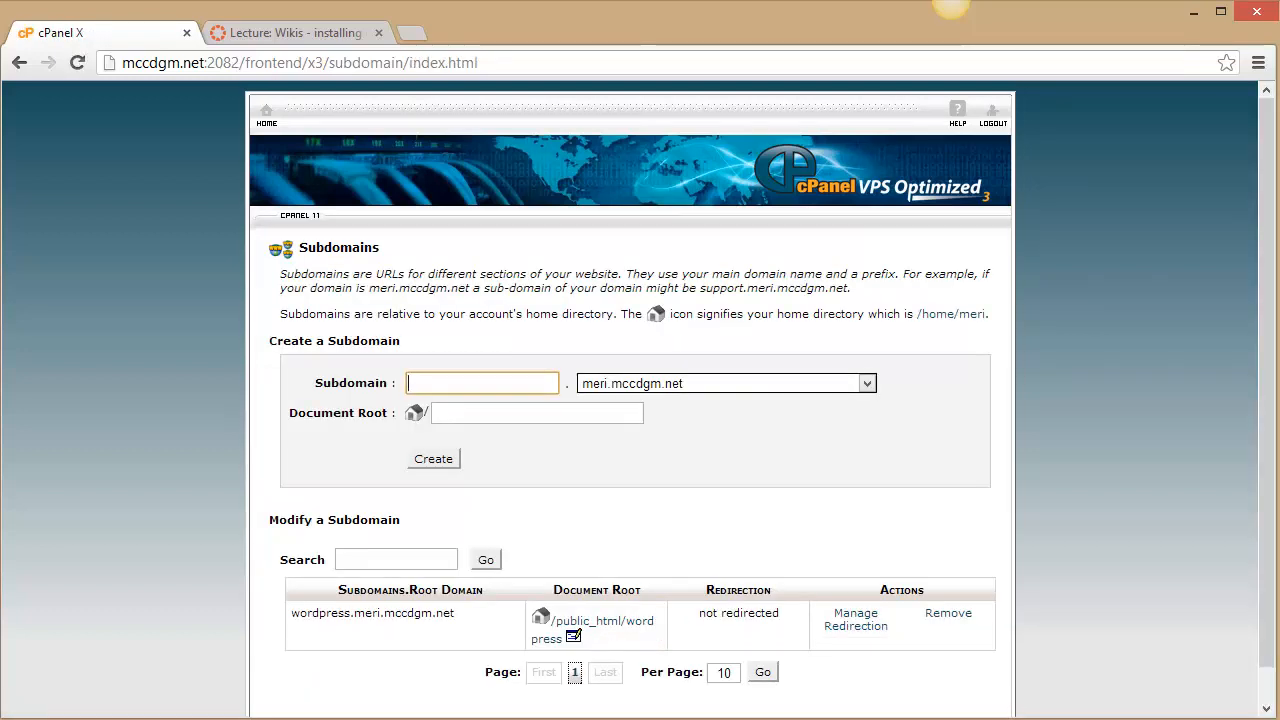
pyautogui.moveTo(590, 620)
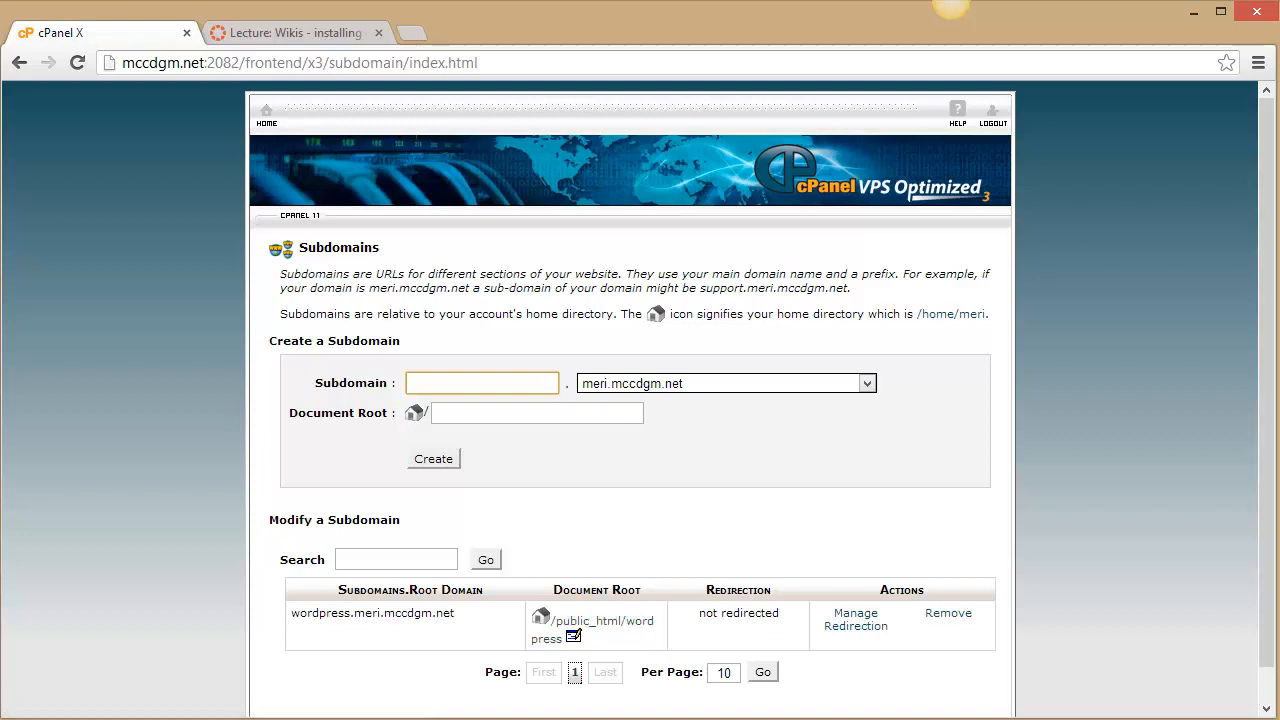
pyautogui.click(482, 384)
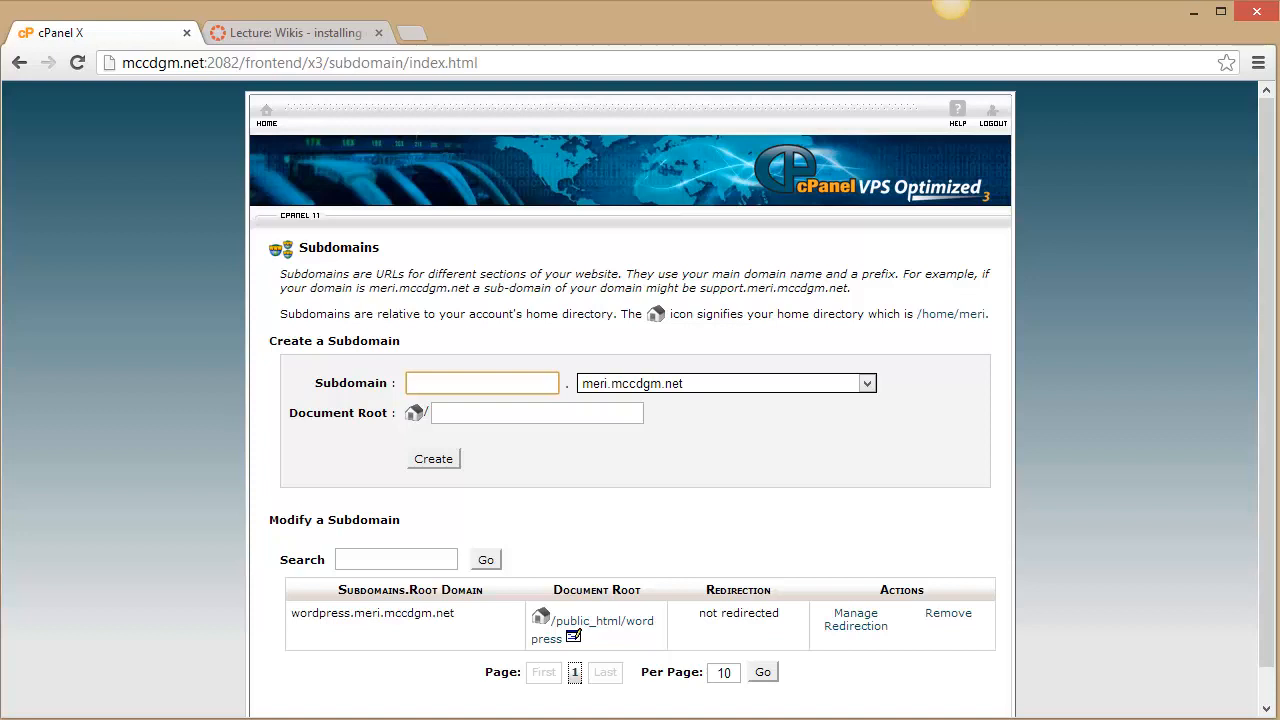
pyautogui.moveTo(266, 110)
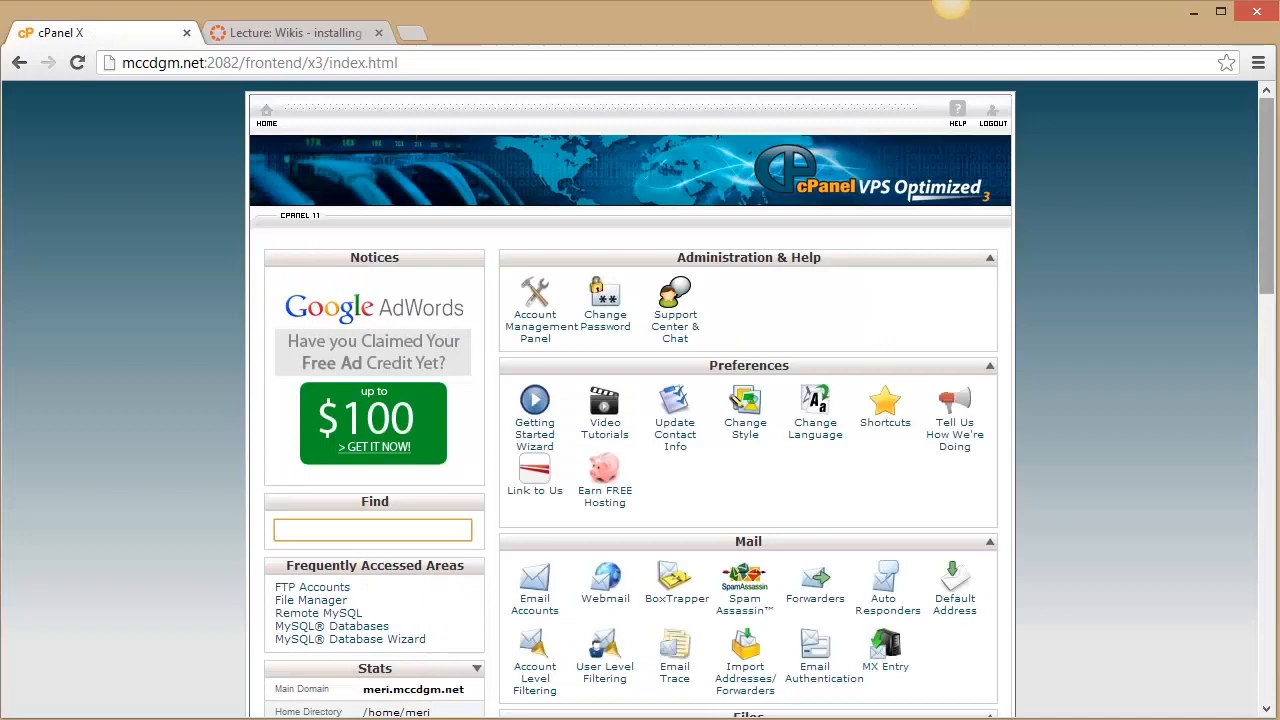
# Scroll the home page down to Software/Services and Top Applications.
pyautogui.scroll(-3)
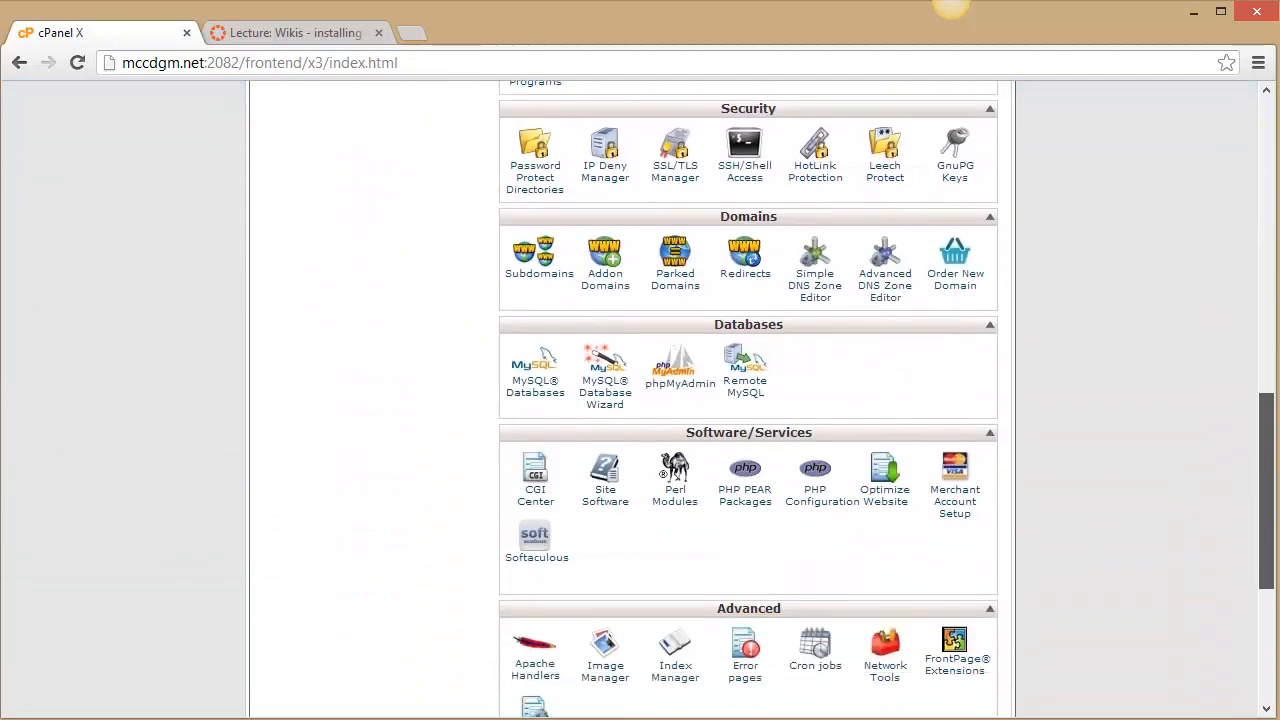
pyautogui.scroll(-3)
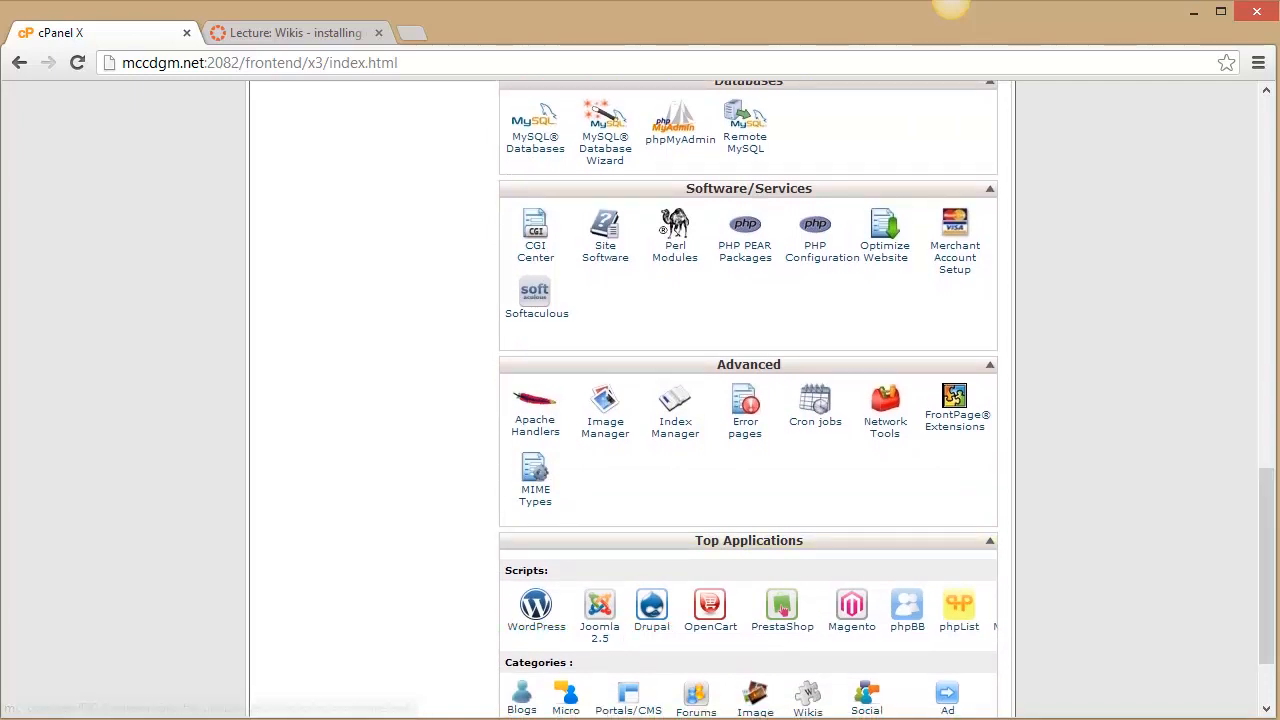
pyautogui.moveTo(536, 604)
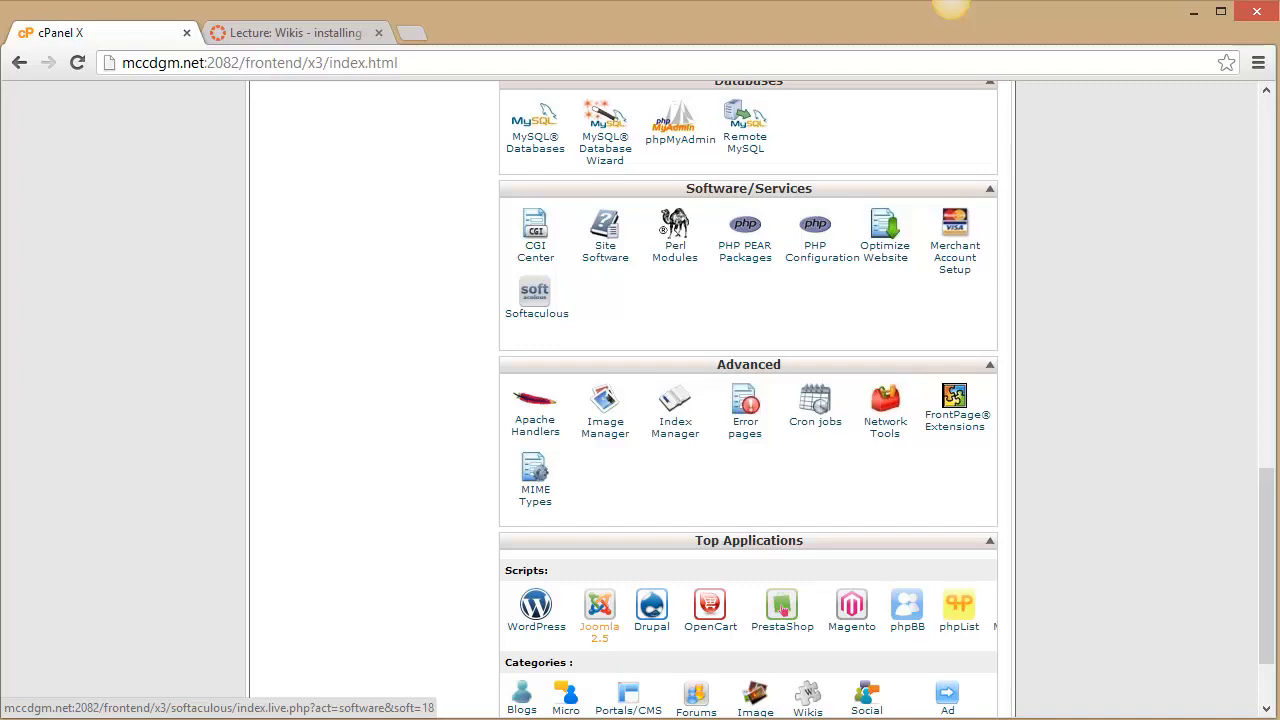
pyautogui.moveTo(652, 610)
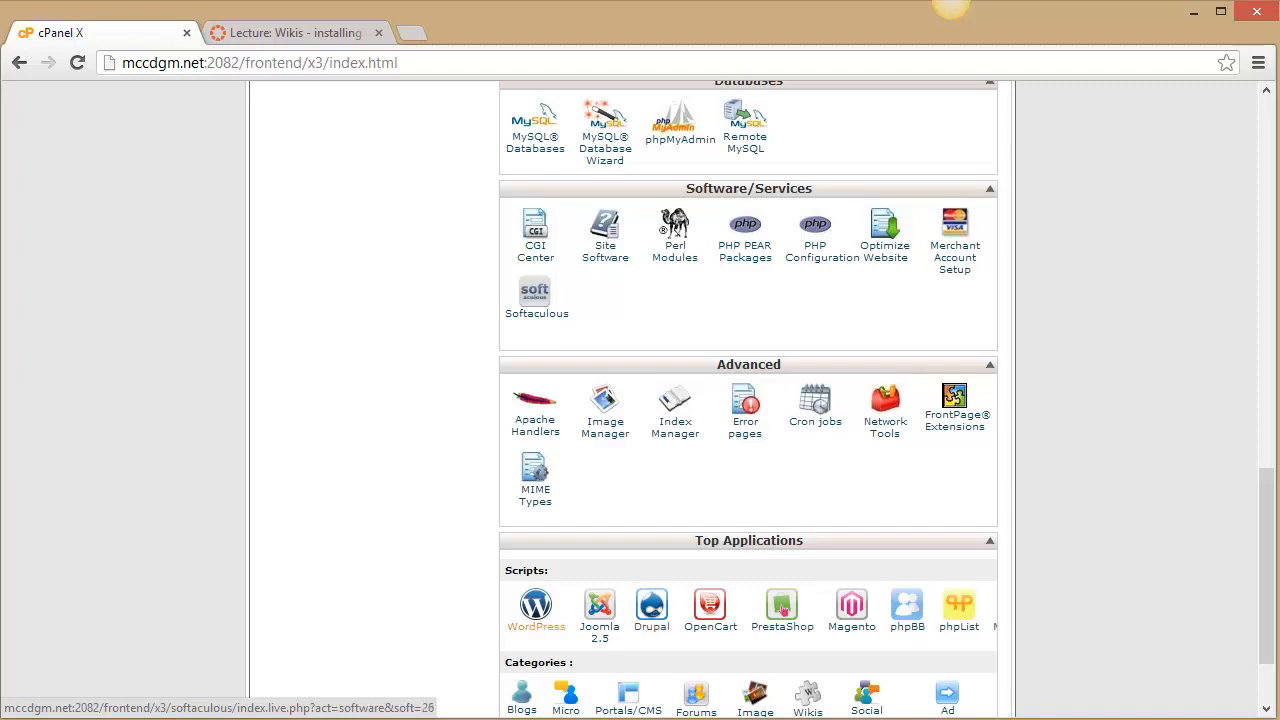
# Open WordPress from Top Applications and review its Features list in Softaculous.
pyautogui.click(536, 604)
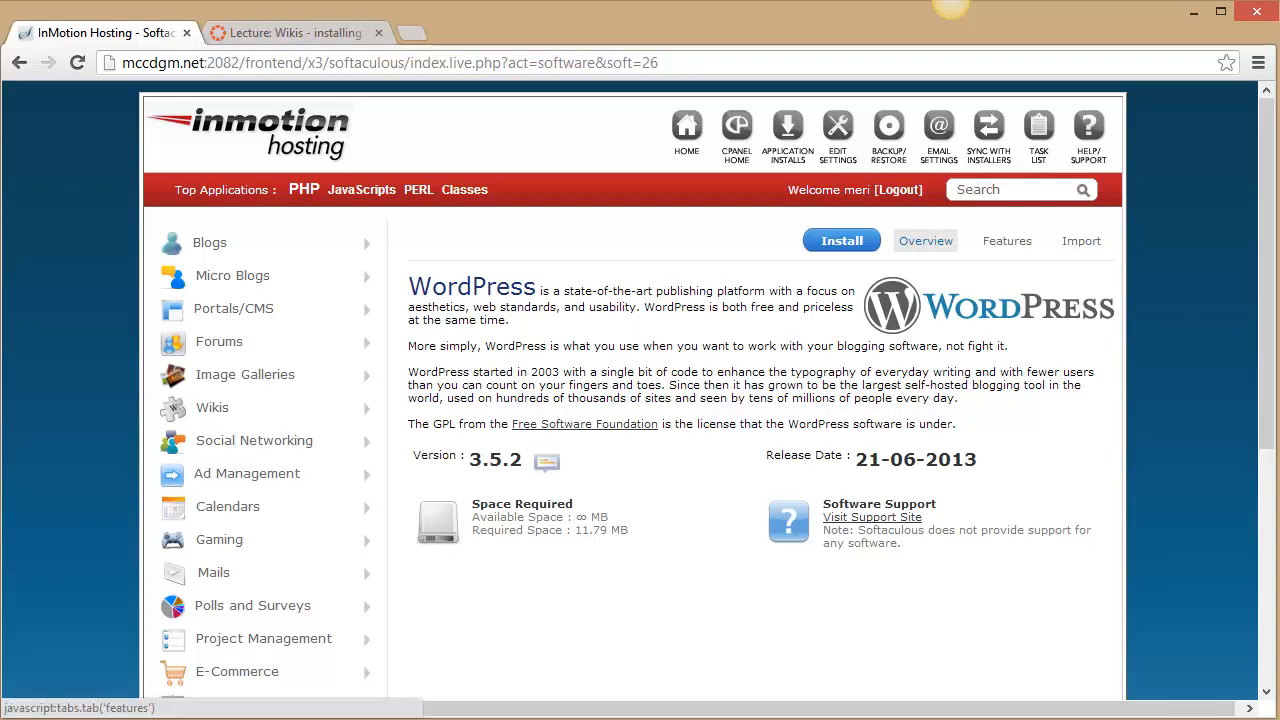
pyautogui.click(1008, 240)
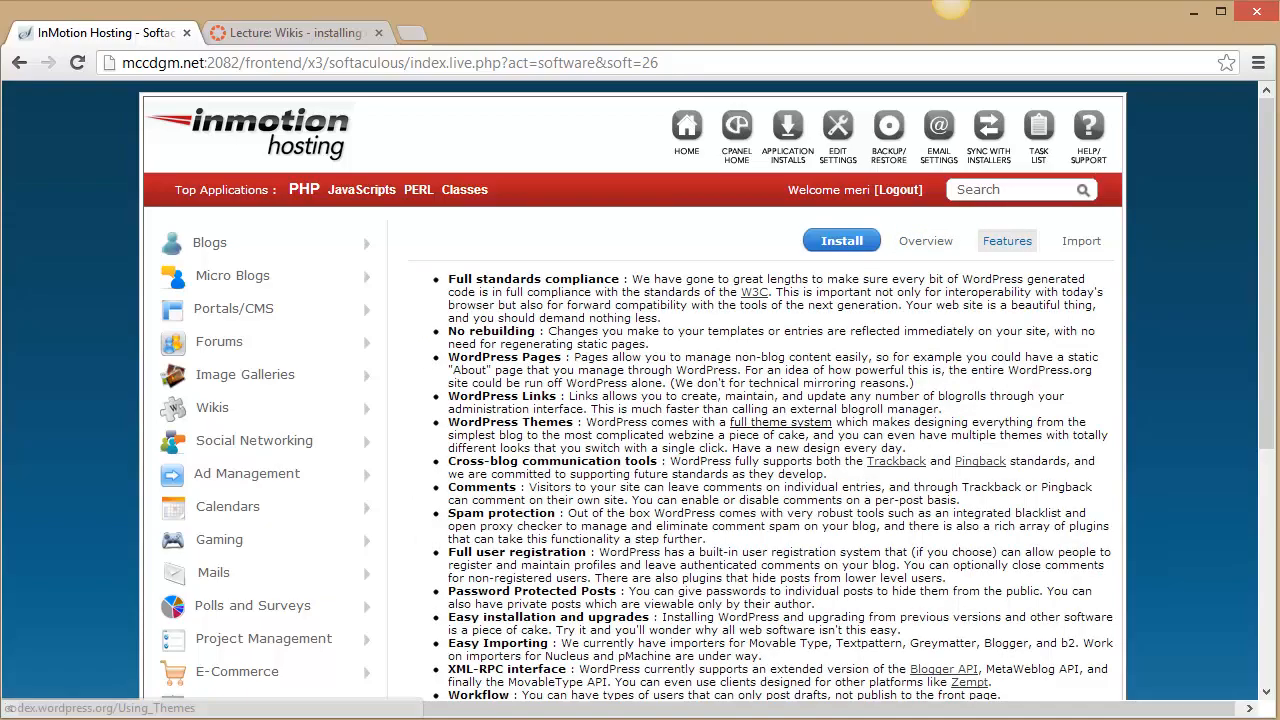
pyautogui.scroll(-3)
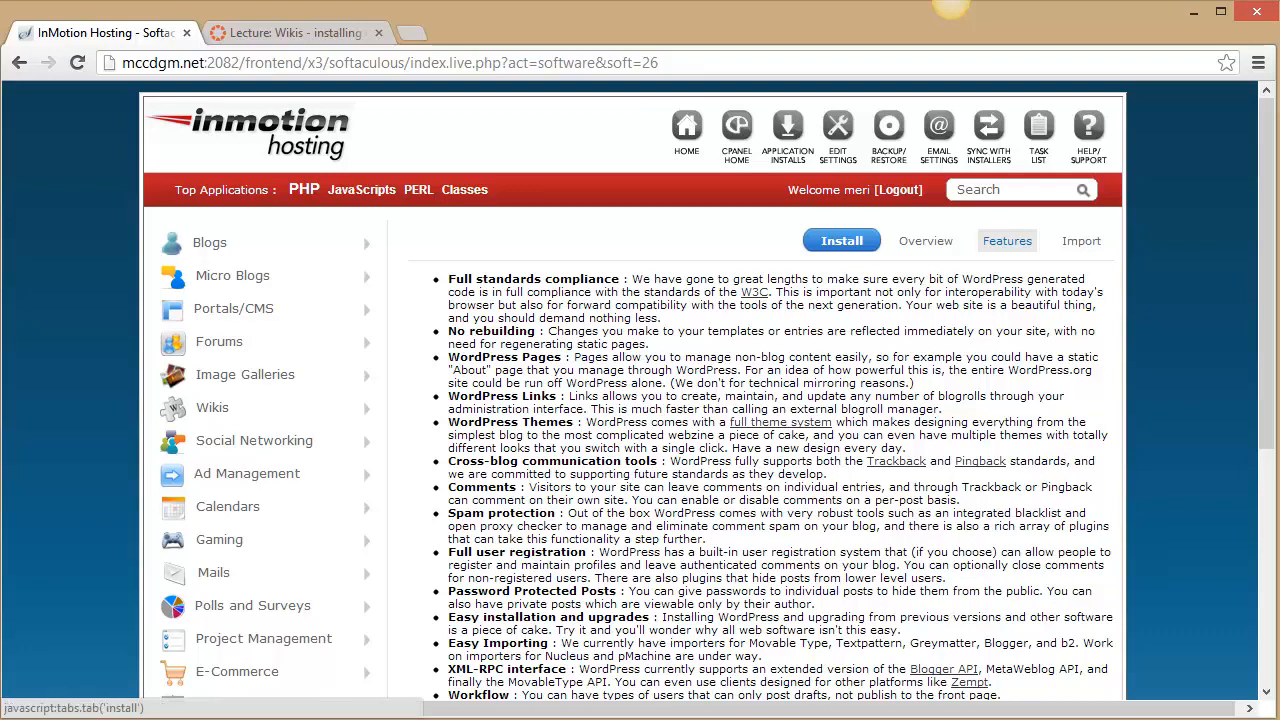
# Start a WordPress install targeted at the wordpress.meri.mccdgm.net subdomain.
pyautogui.click(840, 240)
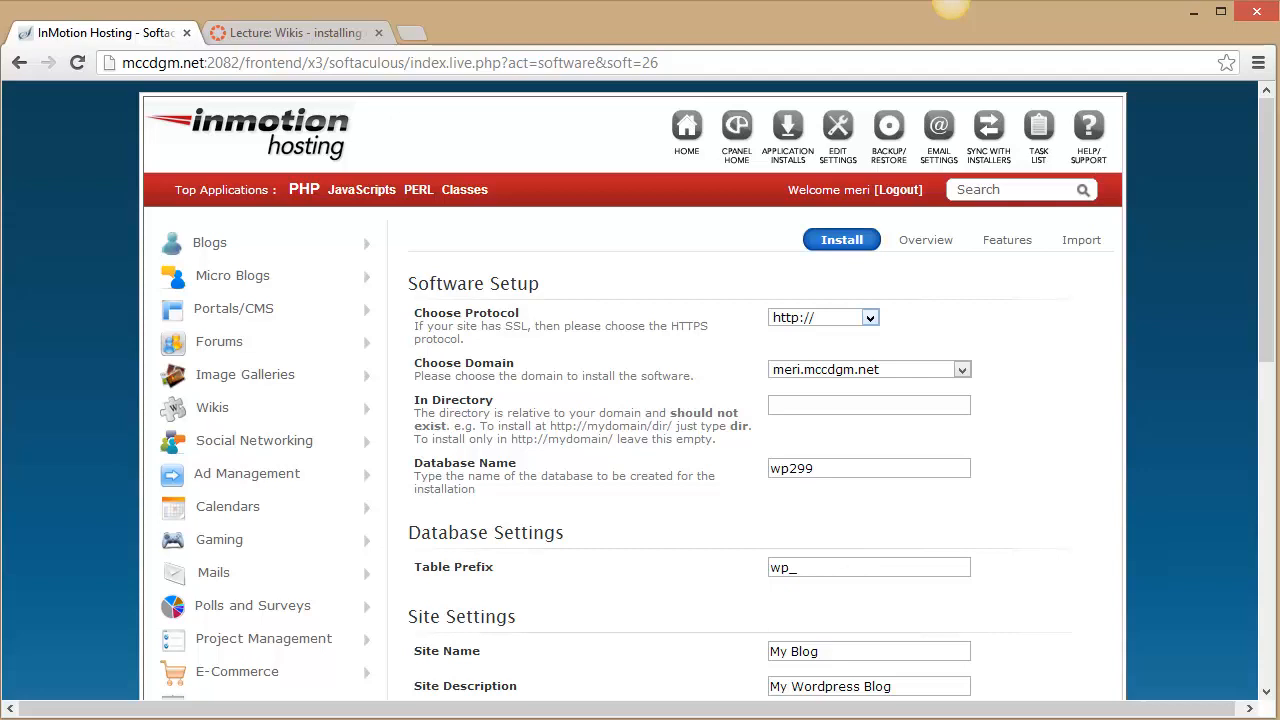
pyautogui.click(868, 404)
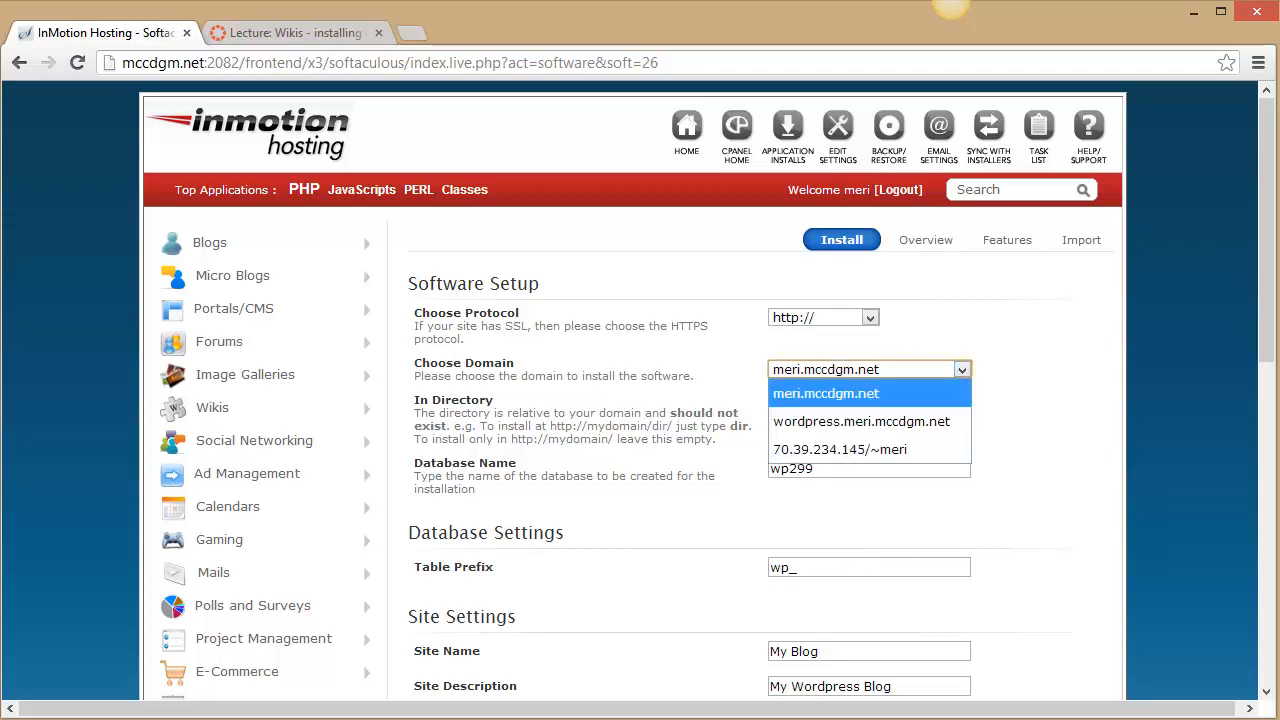
pyautogui.click(860, 420)
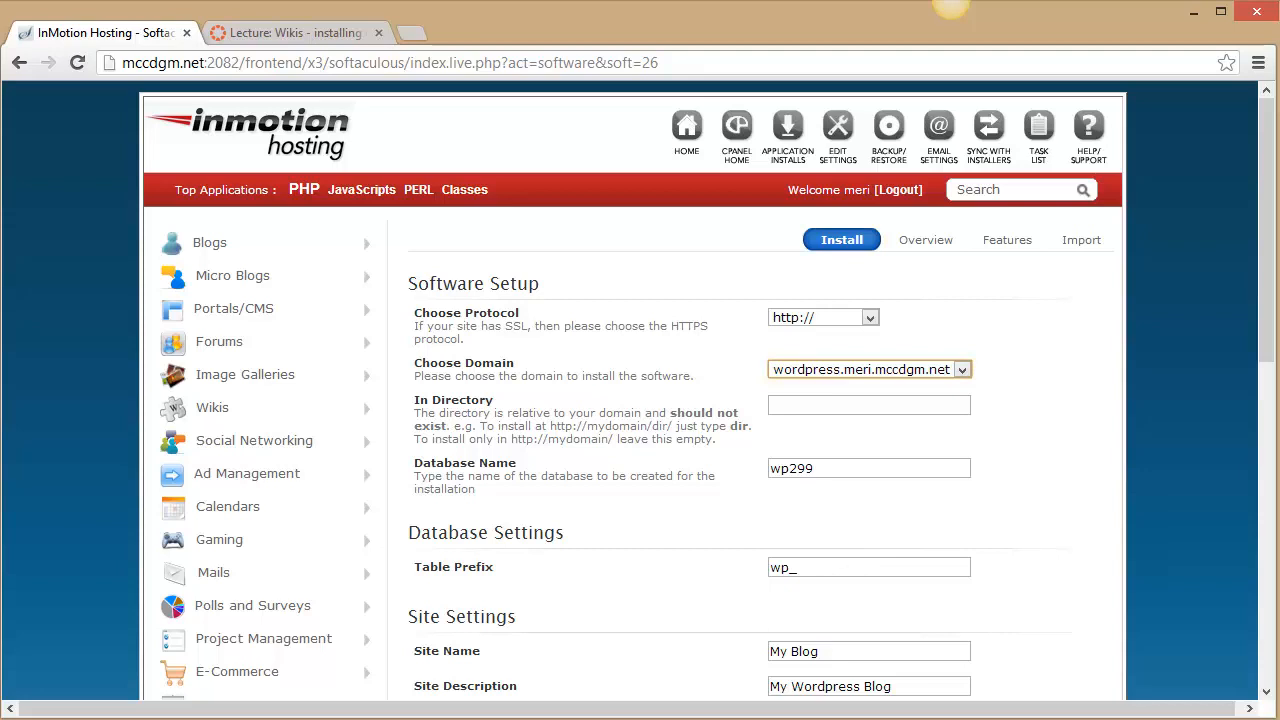
# Set site name to Meri's Wordpress Sandbox and description 'Where I learn to use WordPress!'.
pyautogui.scroll(-3)
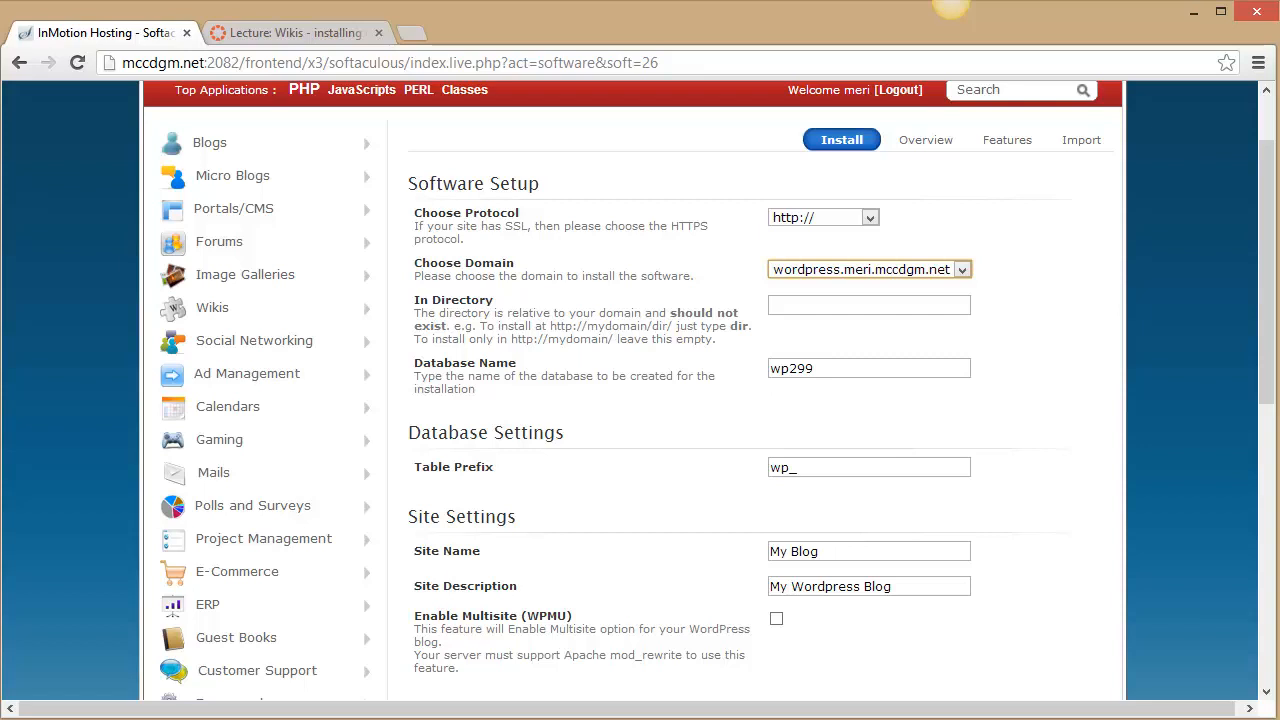
pyautogui.click(868, 552)
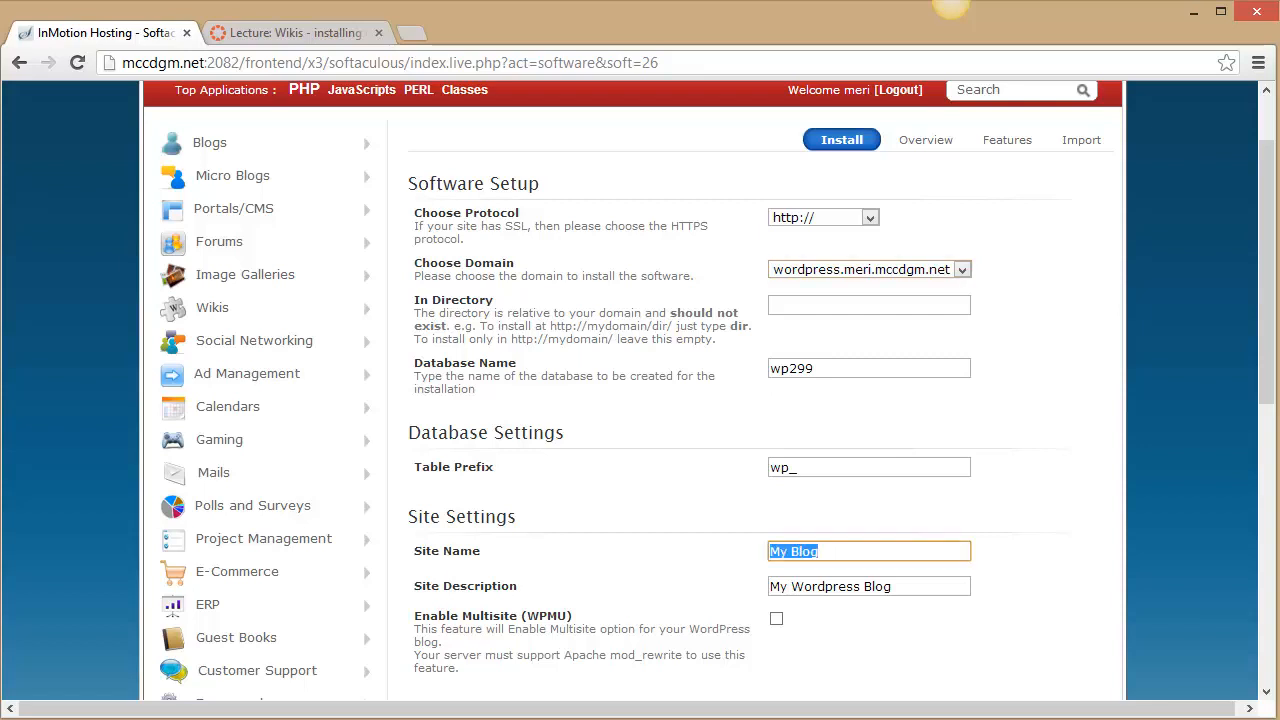
pyautogui.write("Meri's Wol")
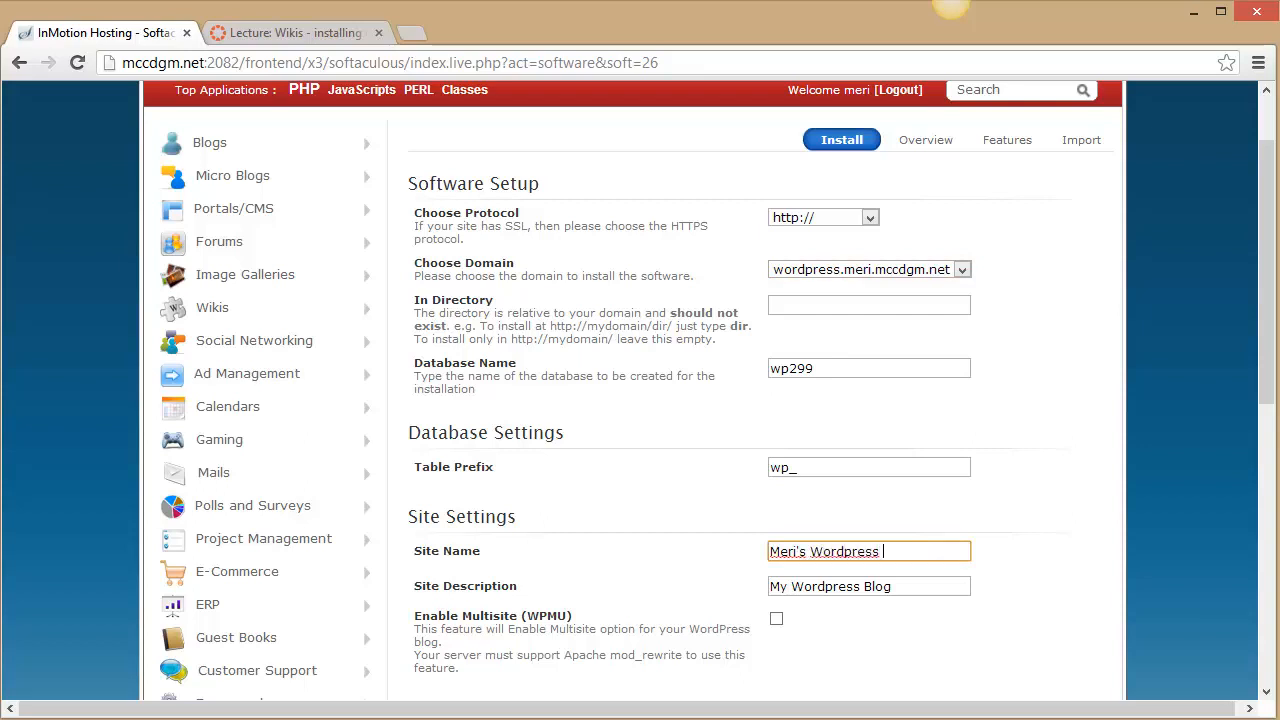
pyautogui.write('Sandb')
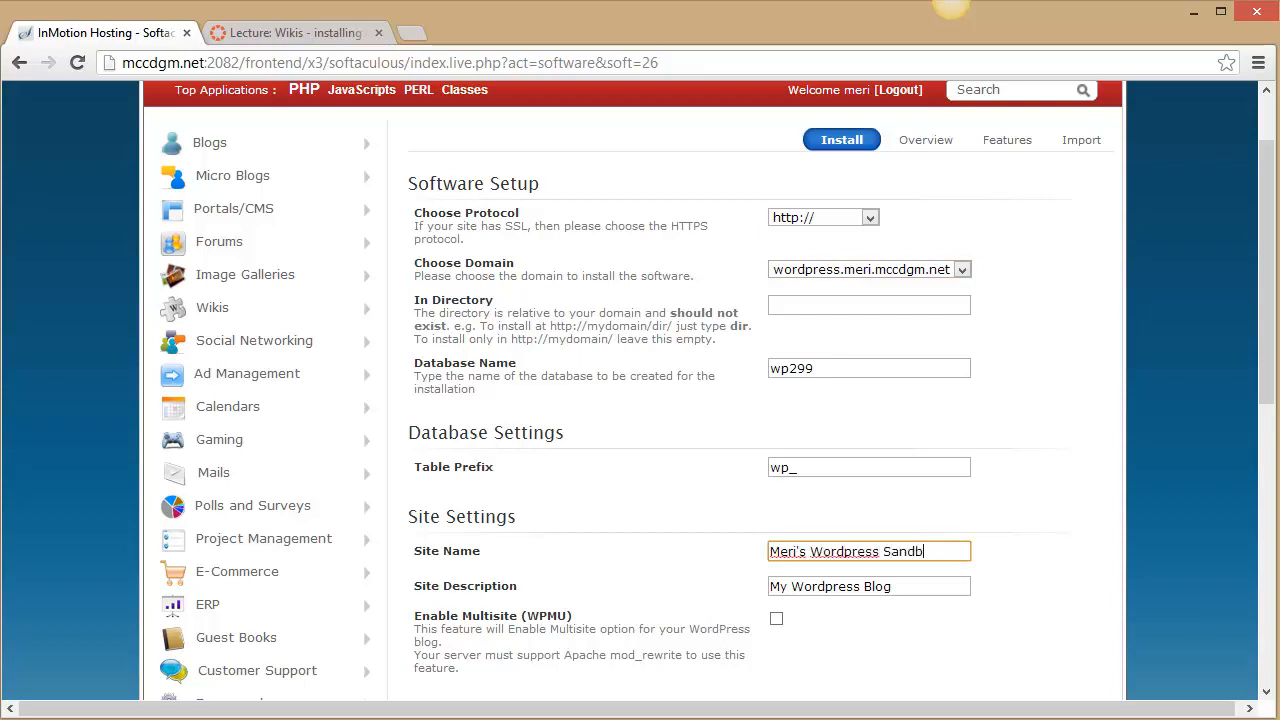
pyautogui.write('ox')
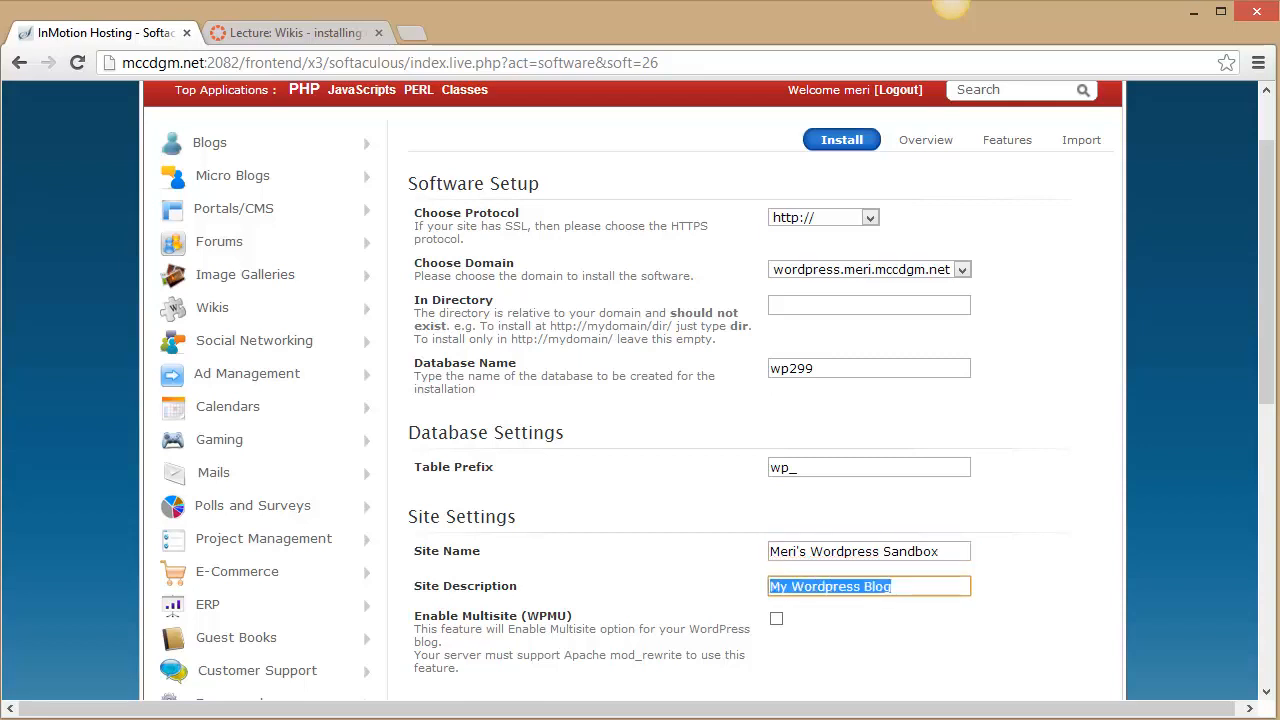
pyautogui.write('Where I le')
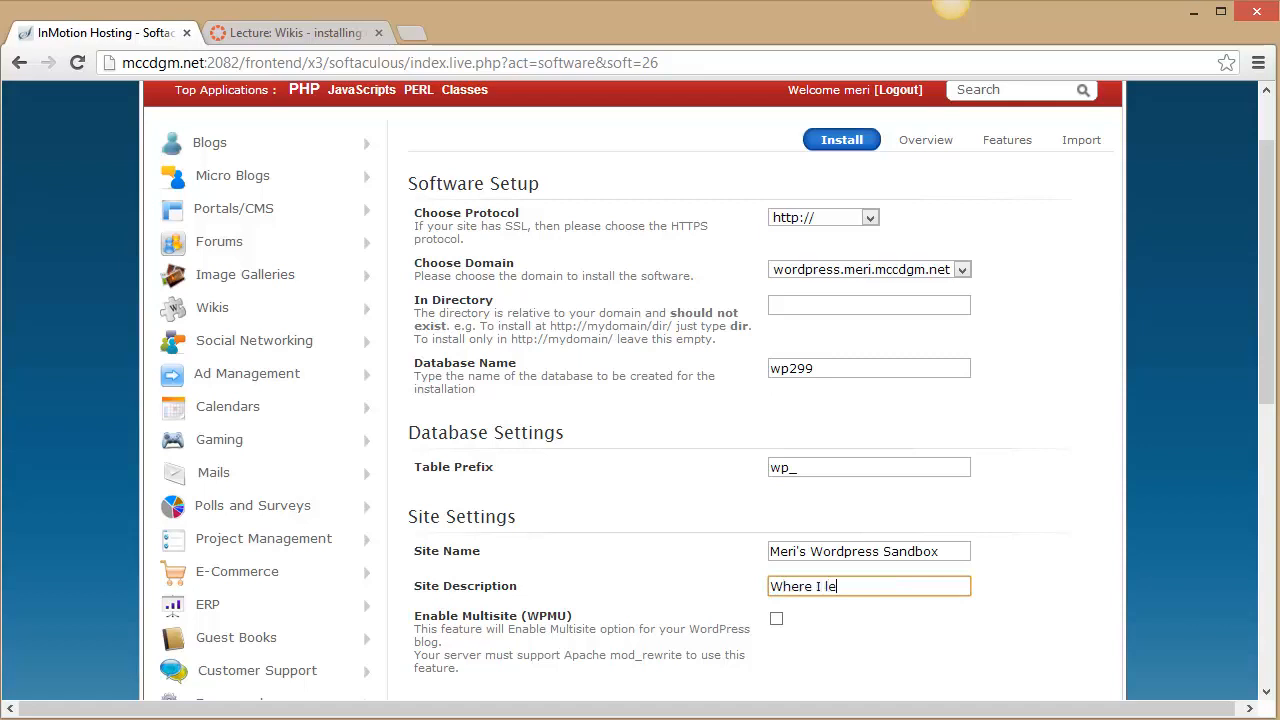
pyautogui.write('arn to u')
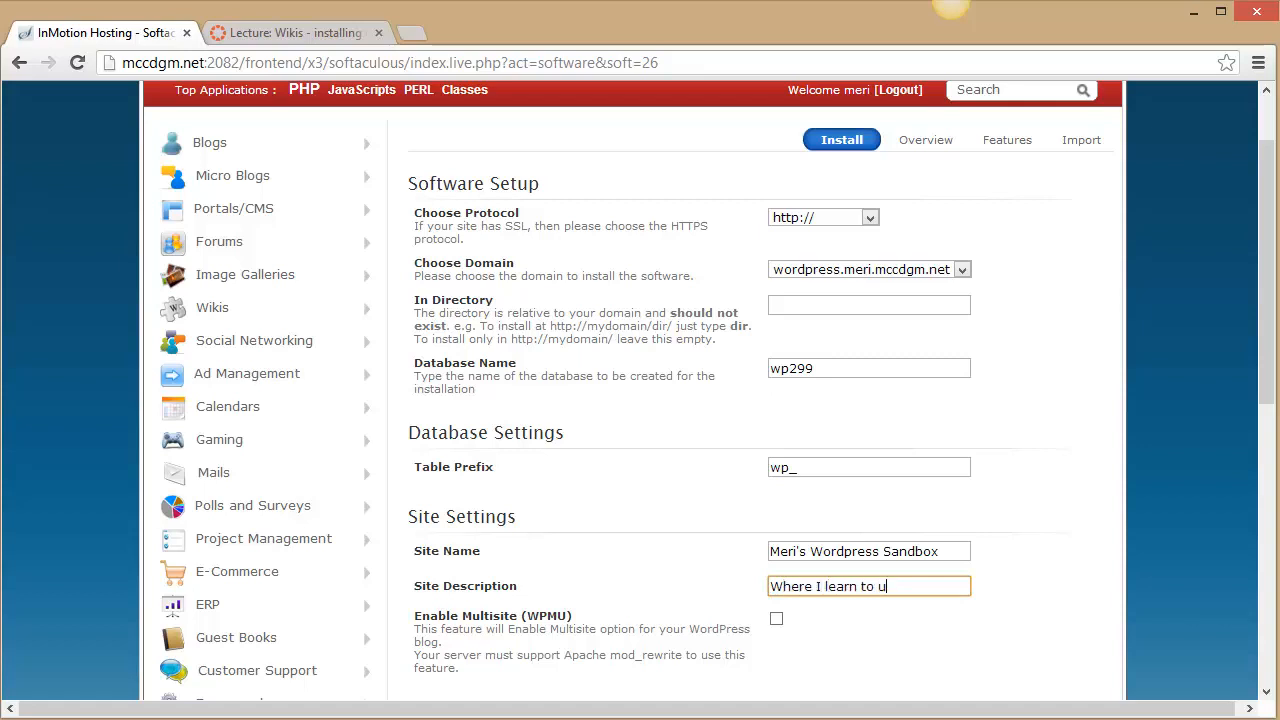
pyautogui.write('se WordP')
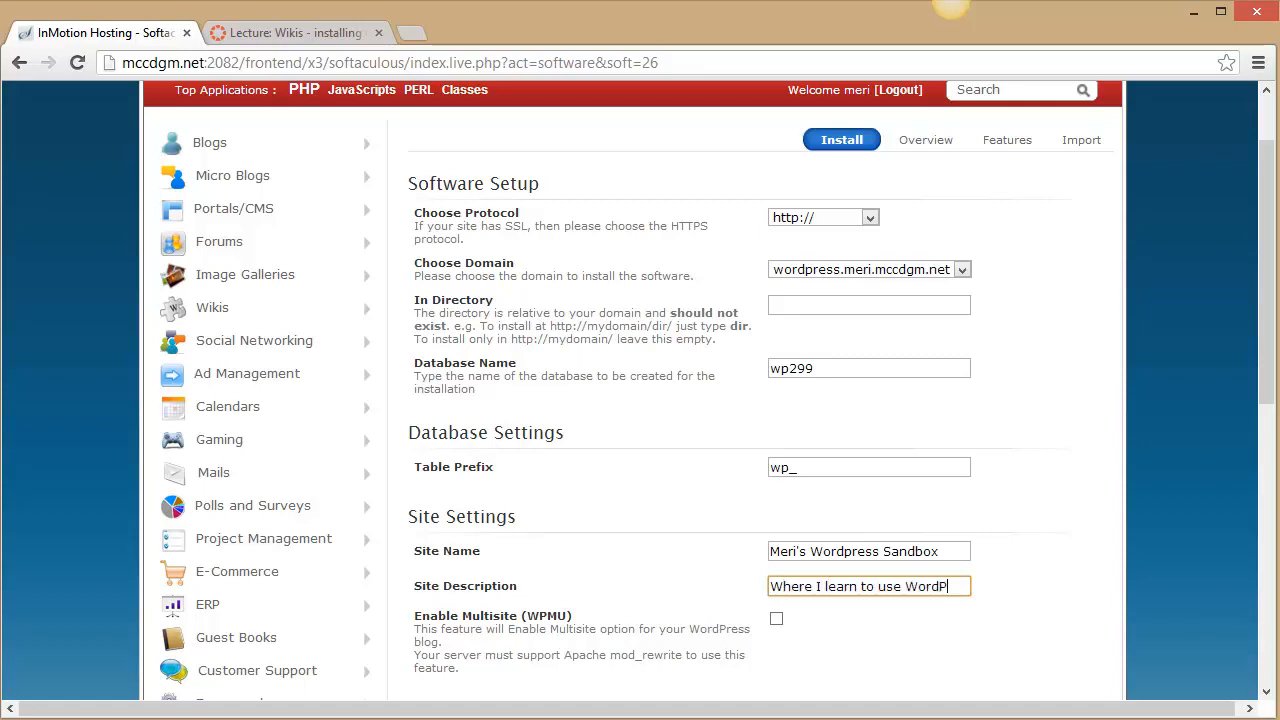
pyautogui.write('ress!')
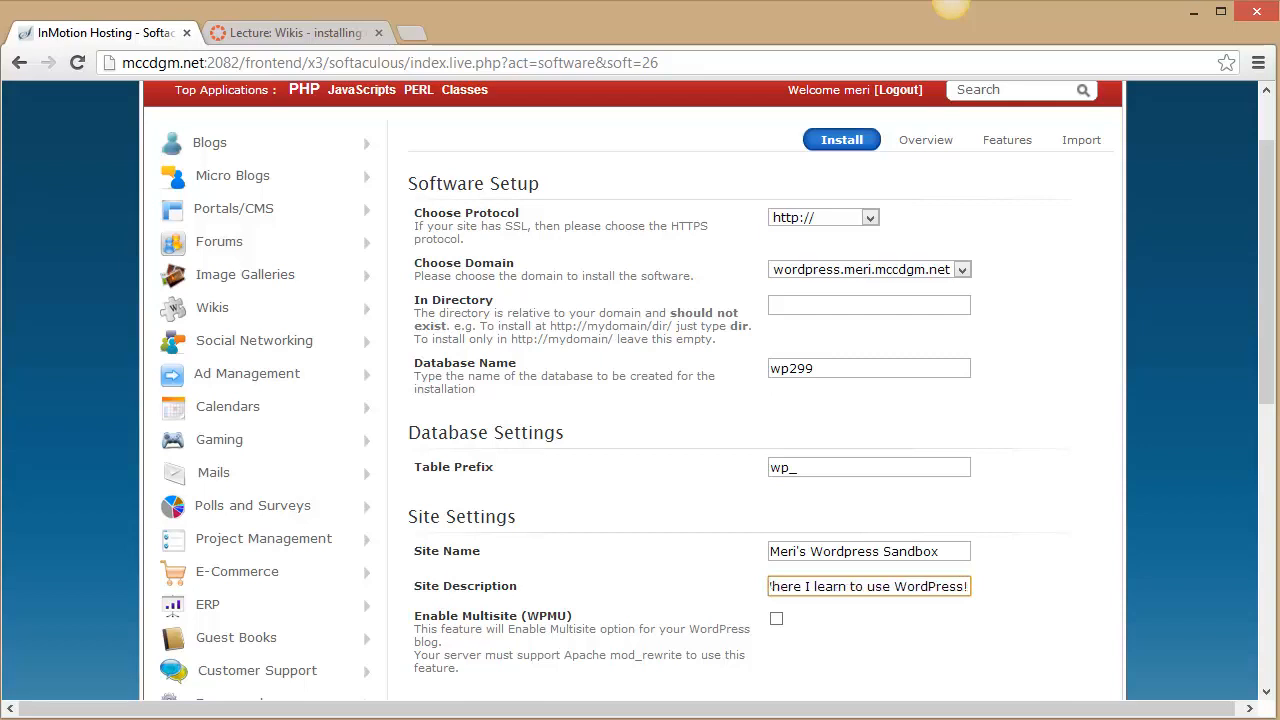
pyautogui.scroll(-3)
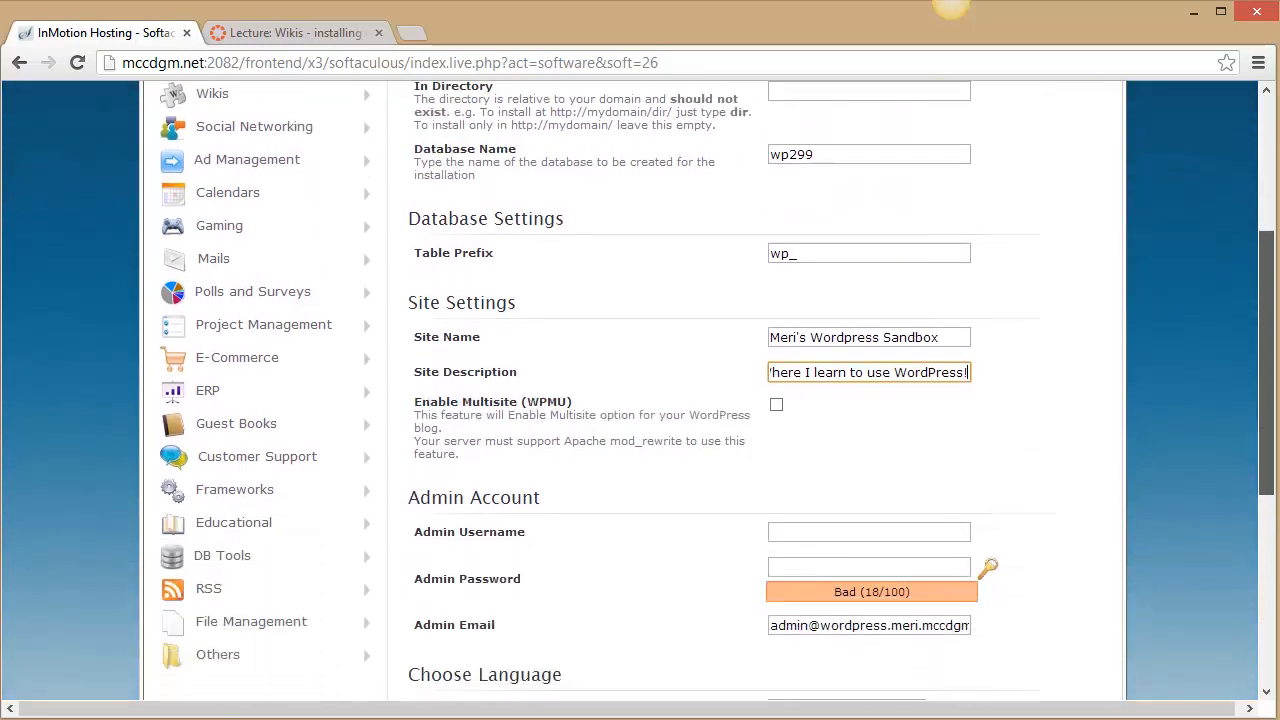
pyautogui.scroll(-3)
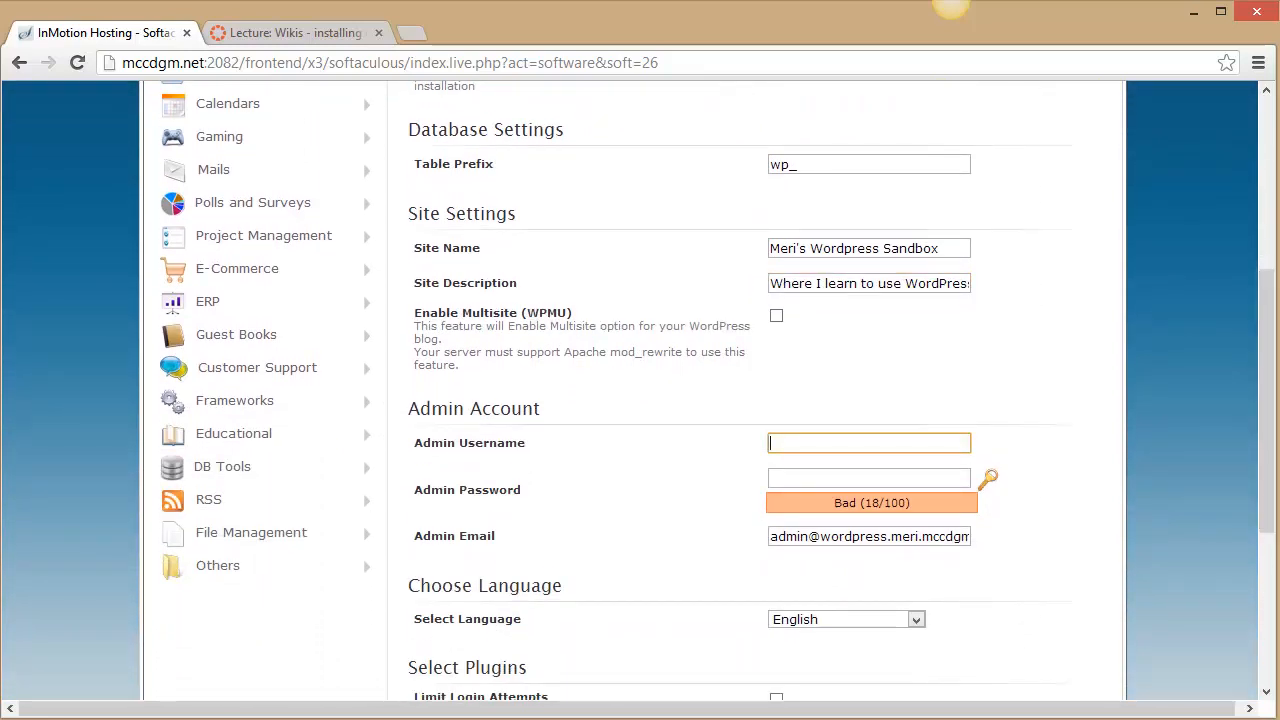
pyautogui.write('meri')
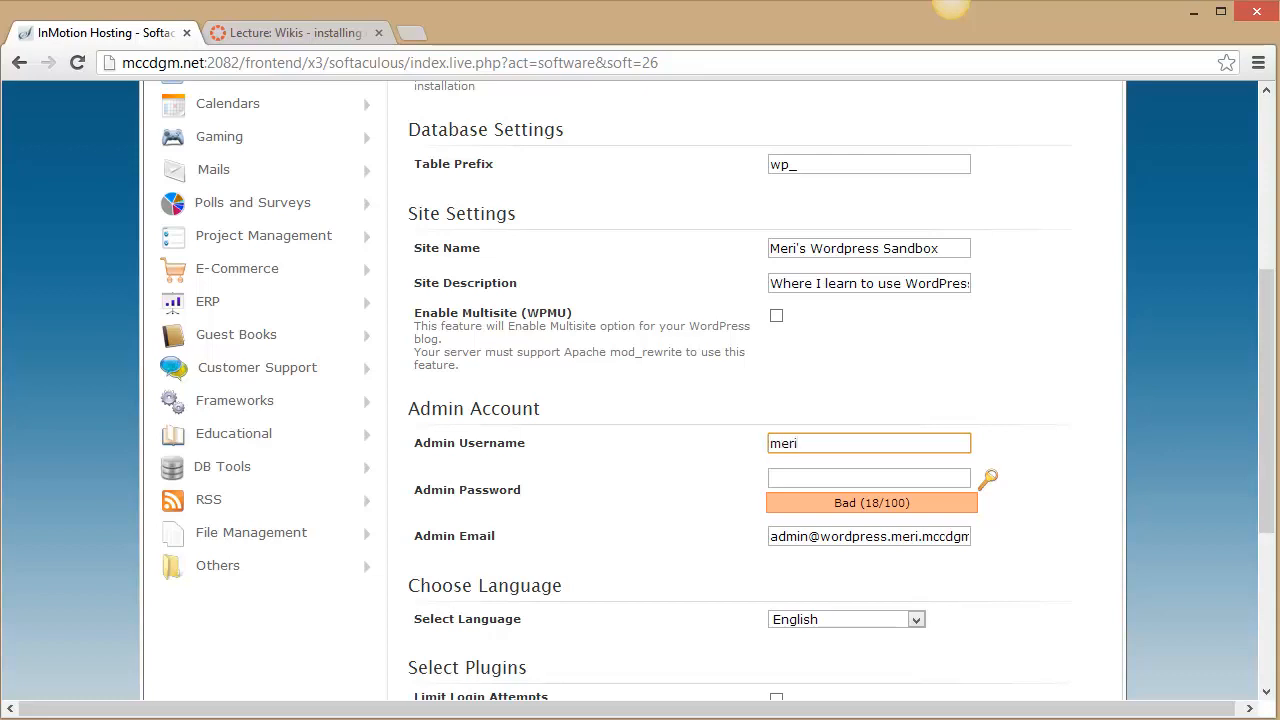
pyautogui.click(868, 476)
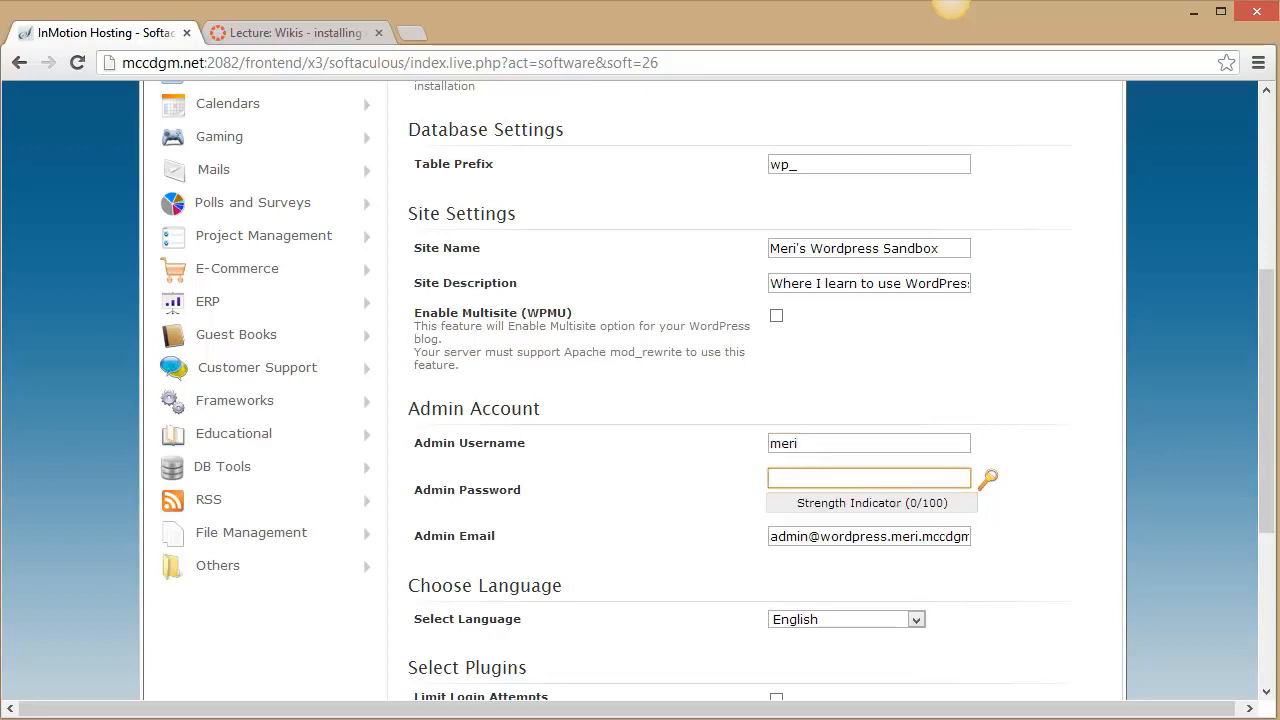
pyautogui.write('password')
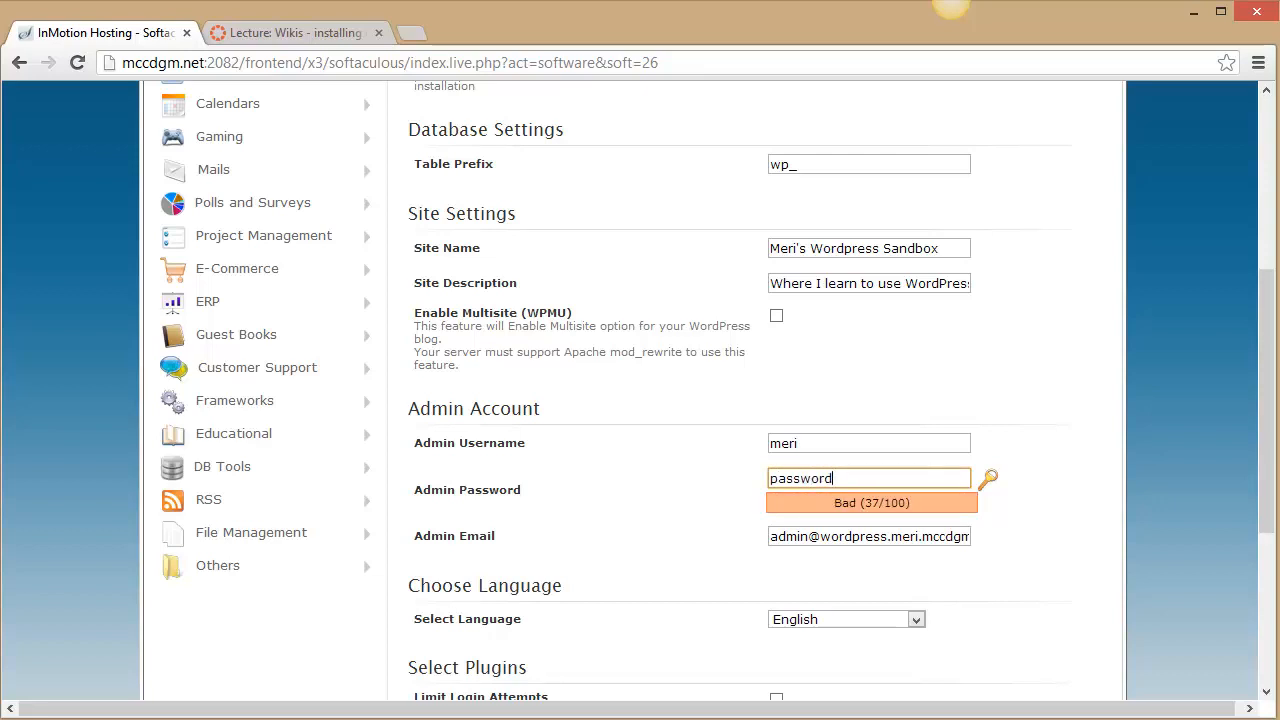
# Replace the default admin email with a personal Gmail address.
pyautogui.tripleClick(868, 536)
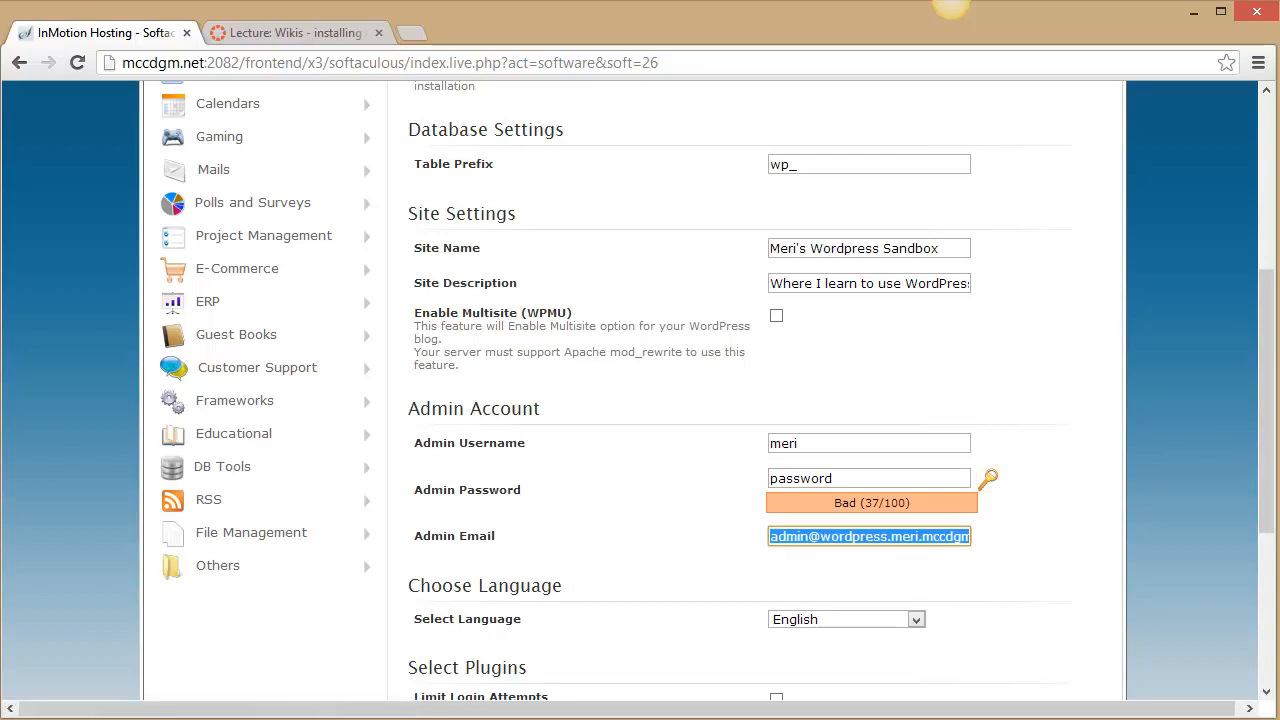
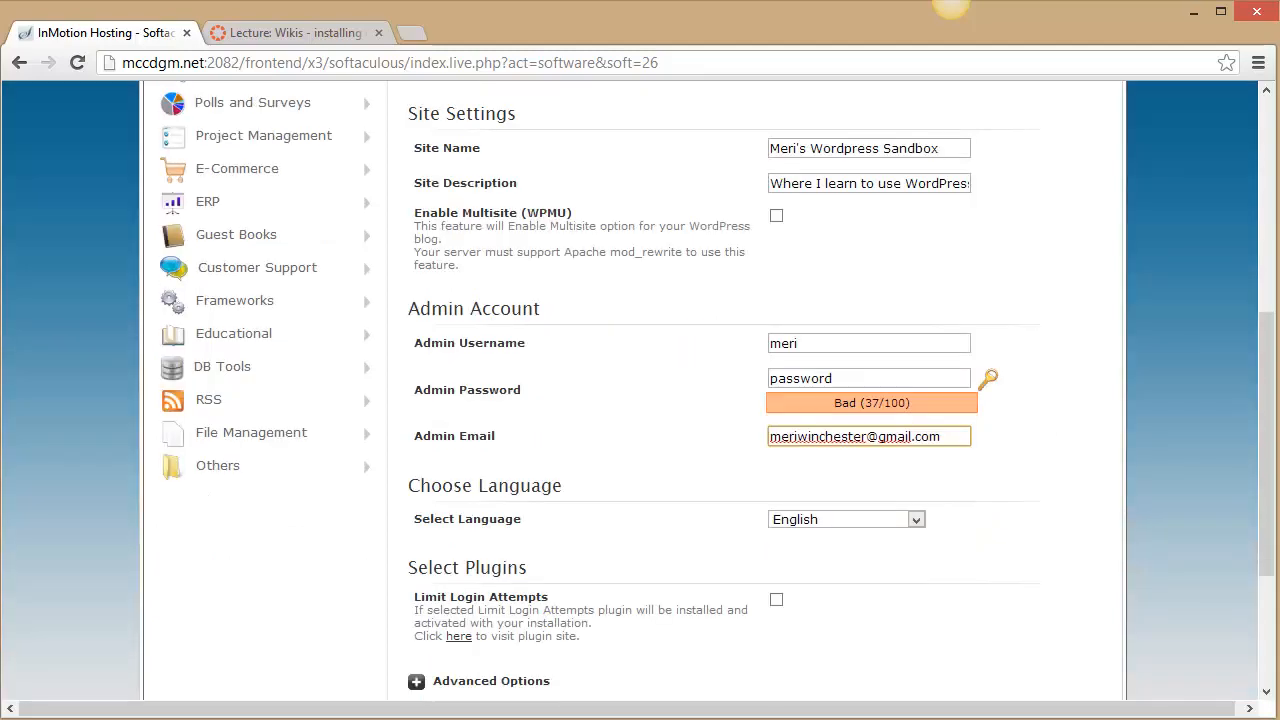
# Send installation details to the same Gmail address and attempt to start the install.
pyautogui.scroll(-3)
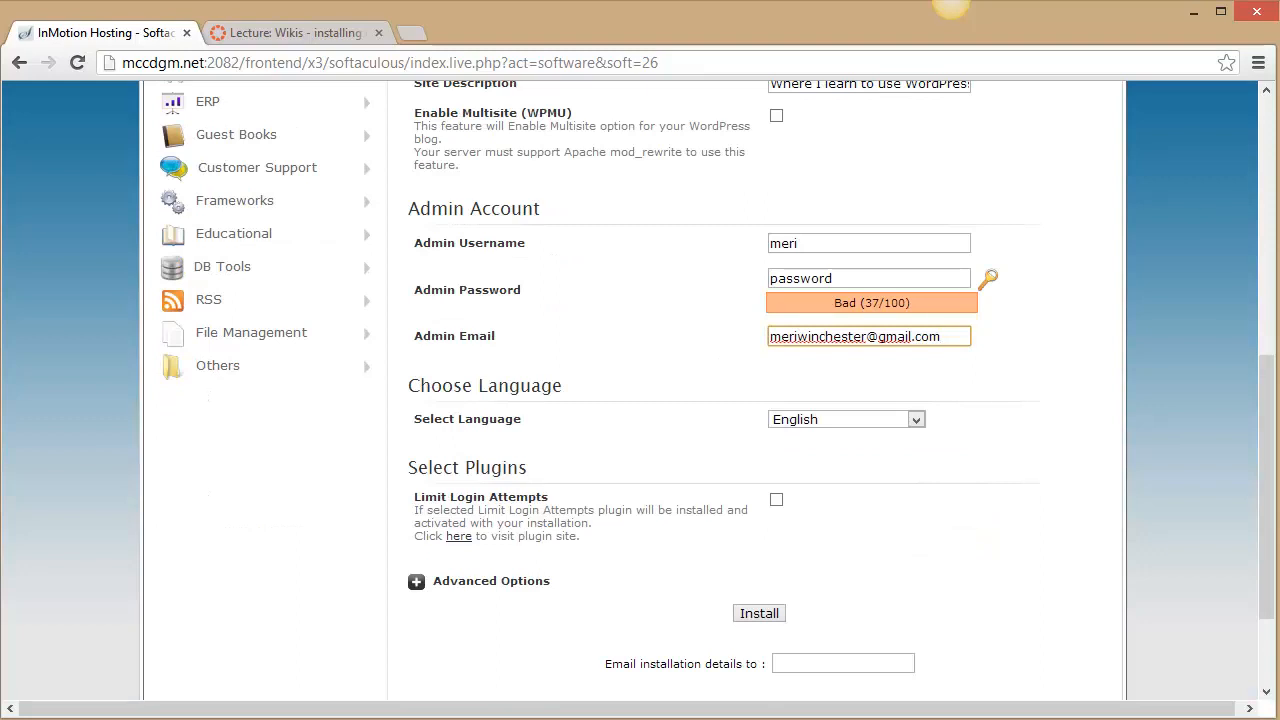
pyautogui.scroll(-3)
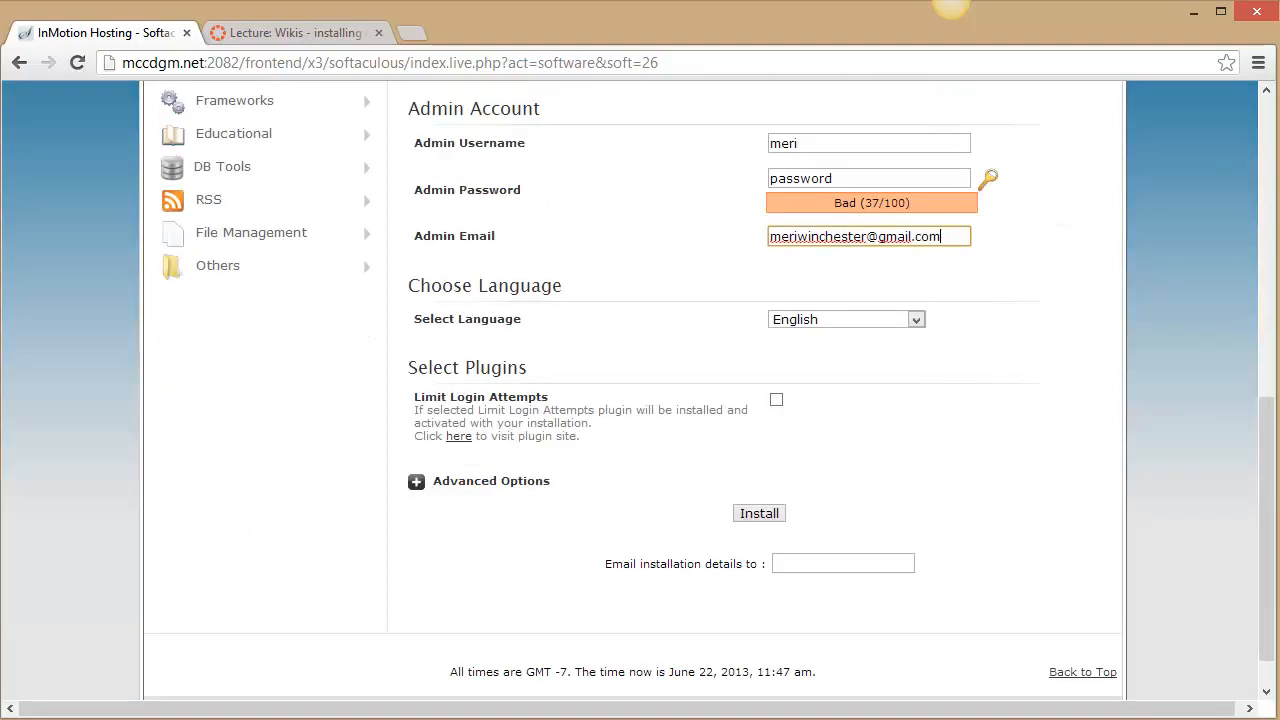
pyautogui.scroll(-3)
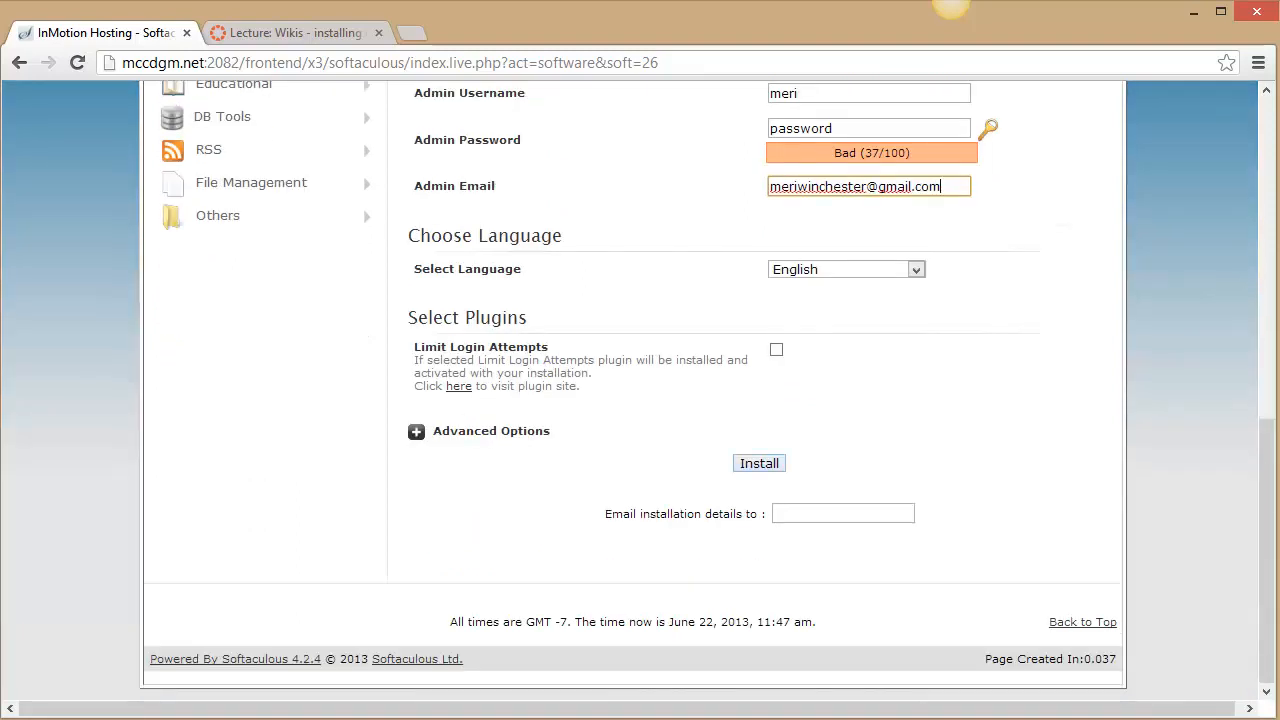
pyautogui.click(842, 512)
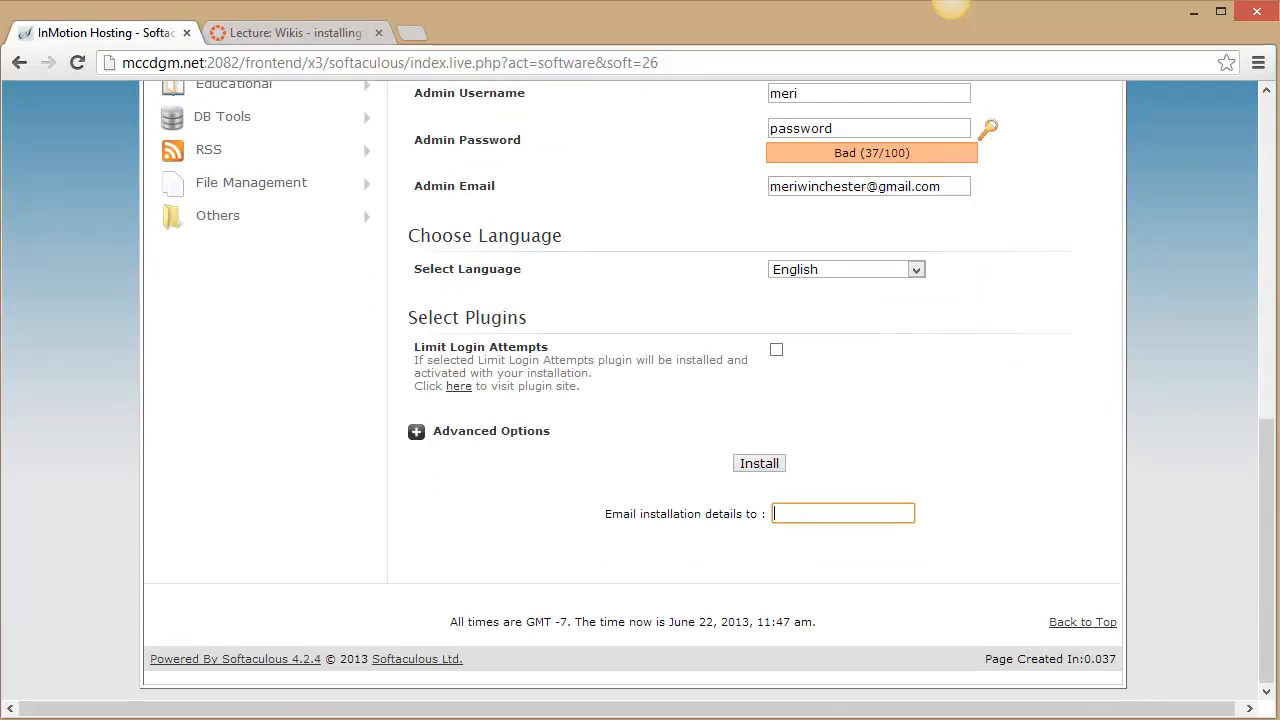
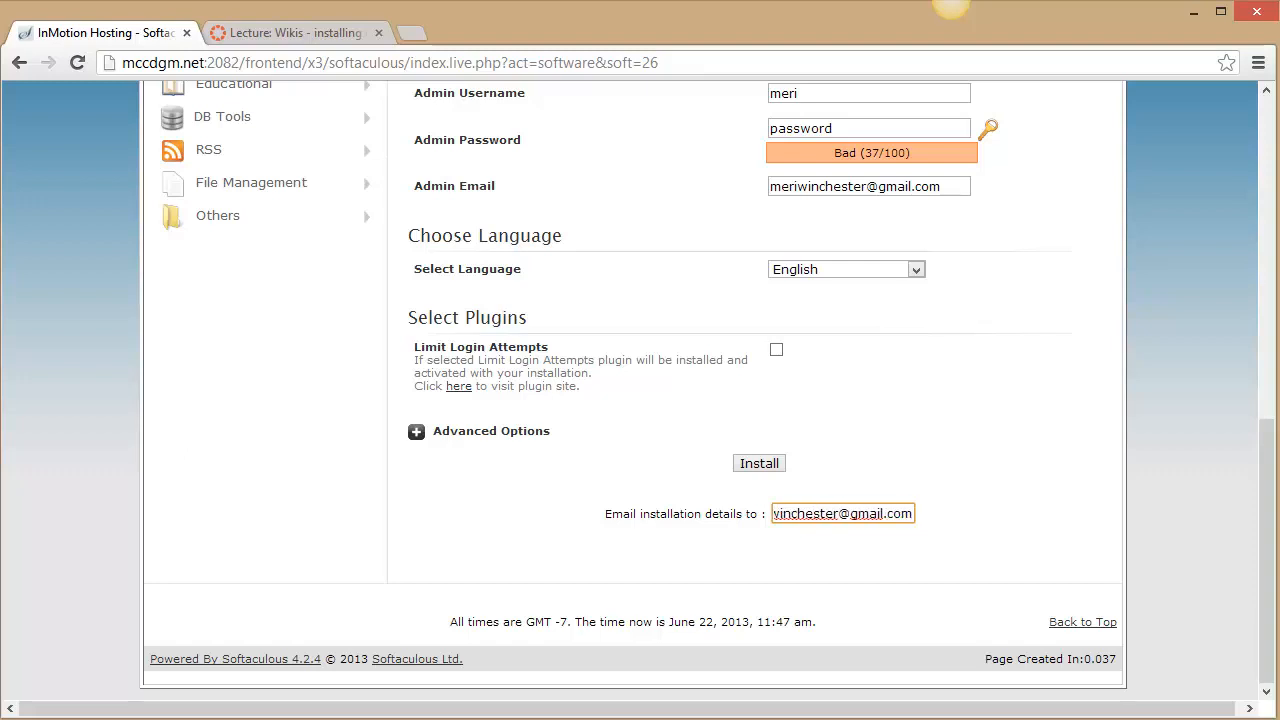
pyautogui.click(758, 462)
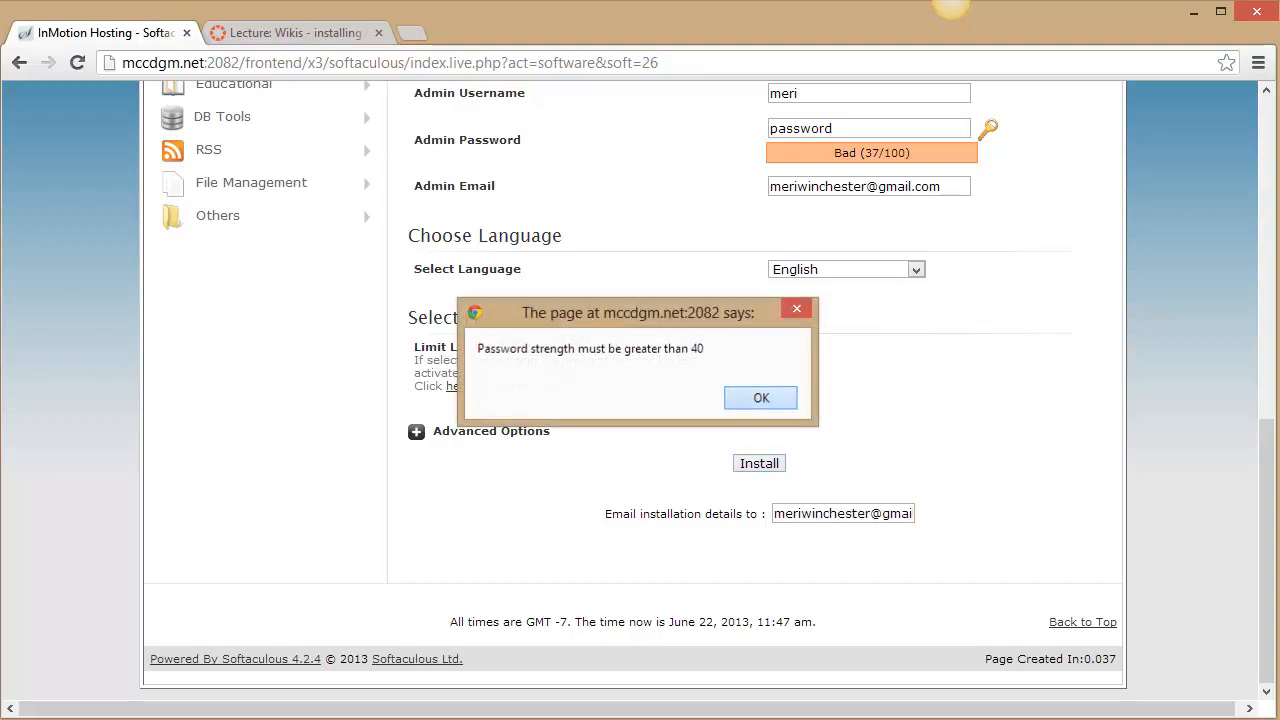
pyautogui.click(760, 396)
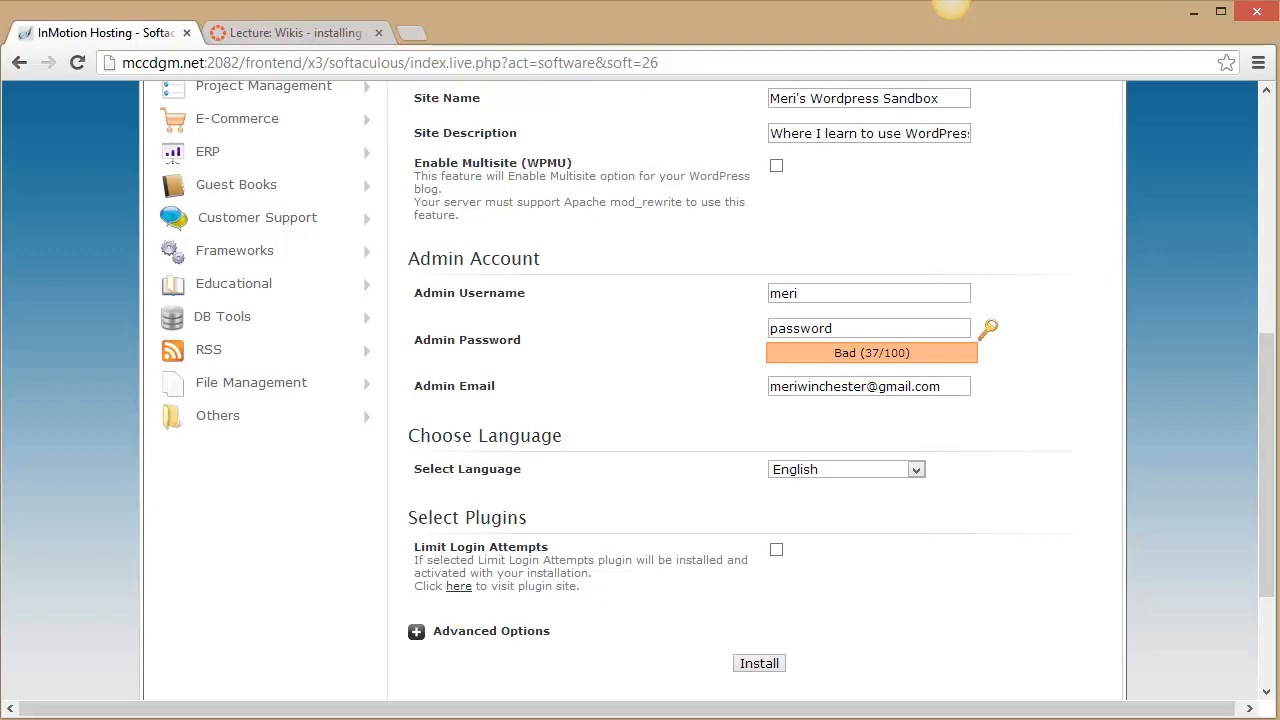
pyautogui.doubleClick(800, 328)
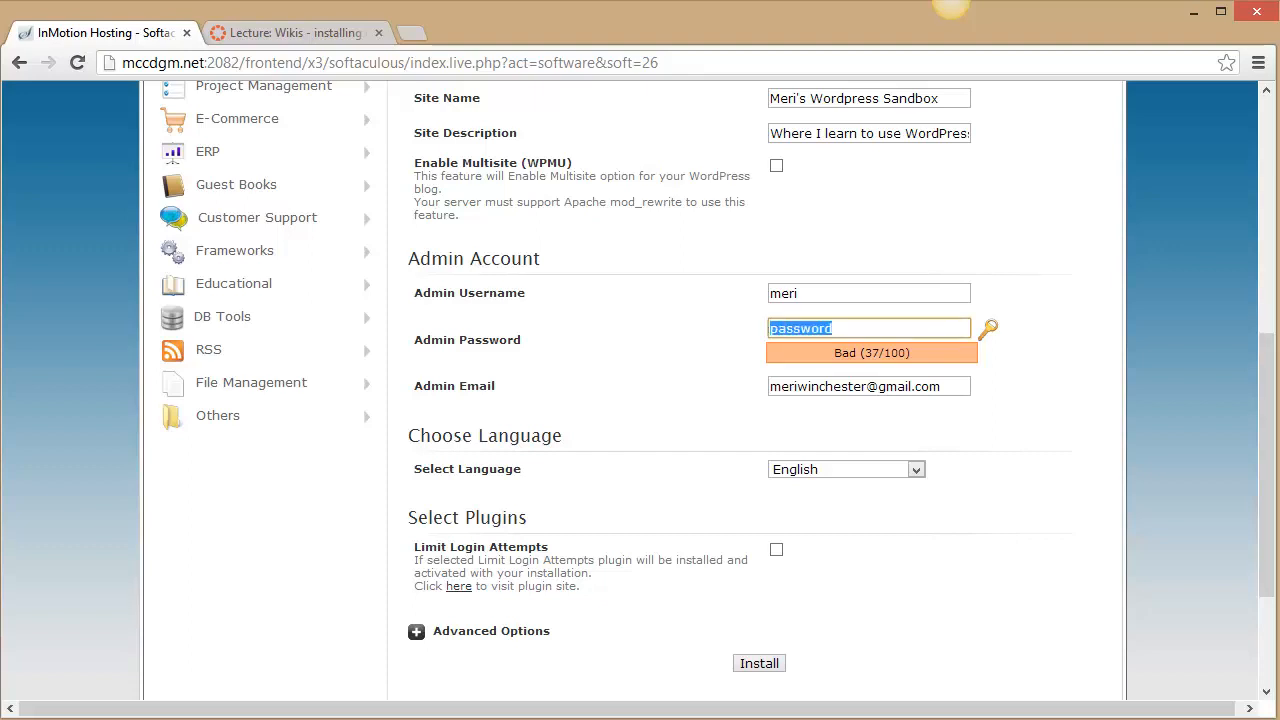
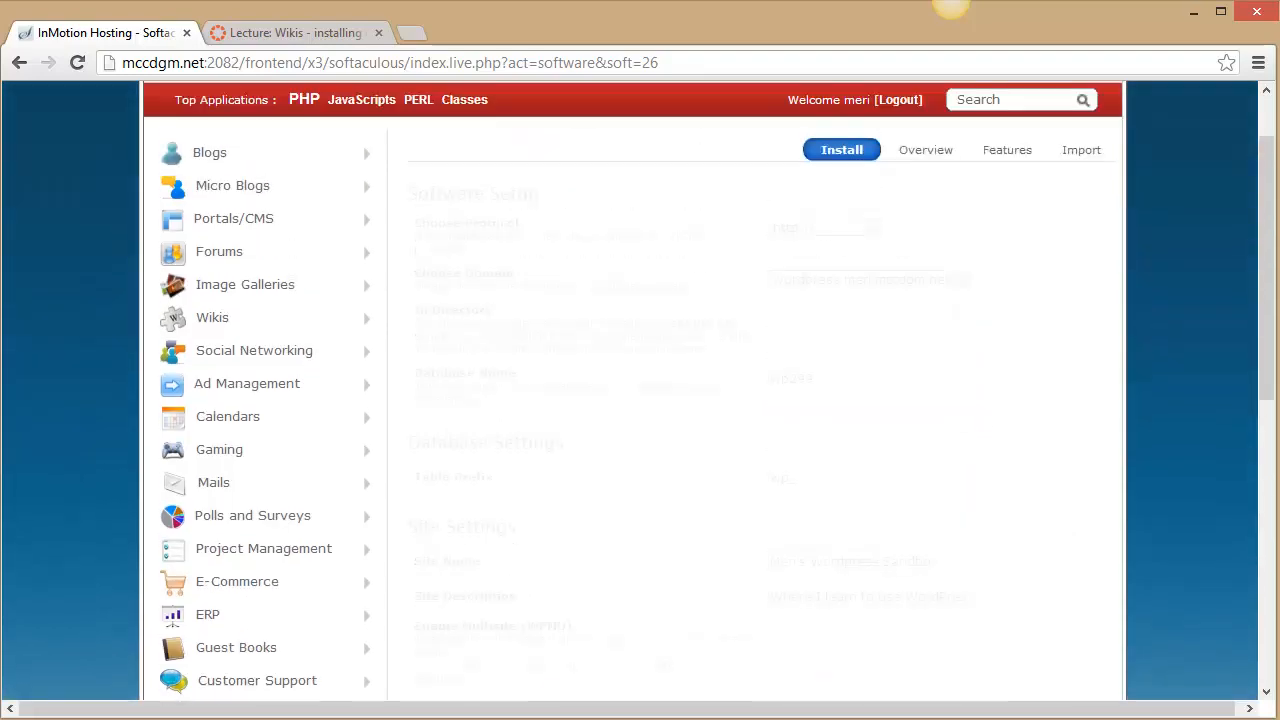
# Resubmit the install and open the new site's wp-admin Administrative URL.
pyautogui.click(840, 148)
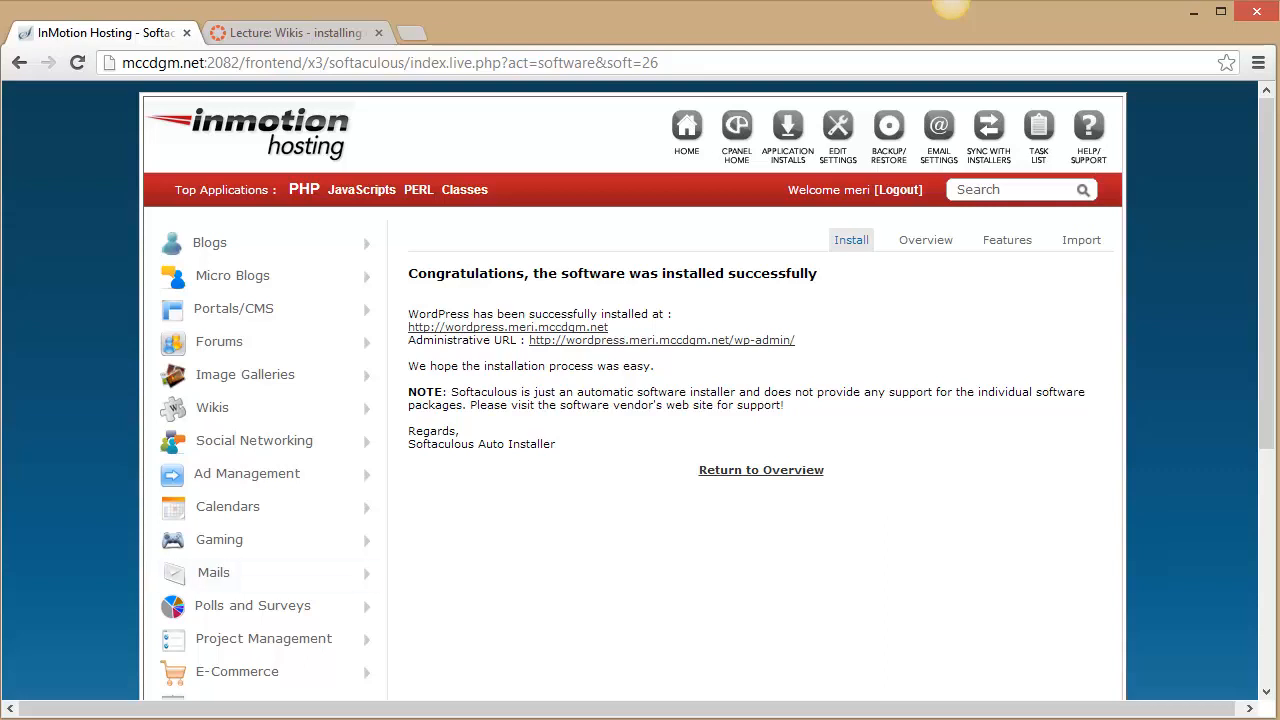
pyautogui.click(660, 340)
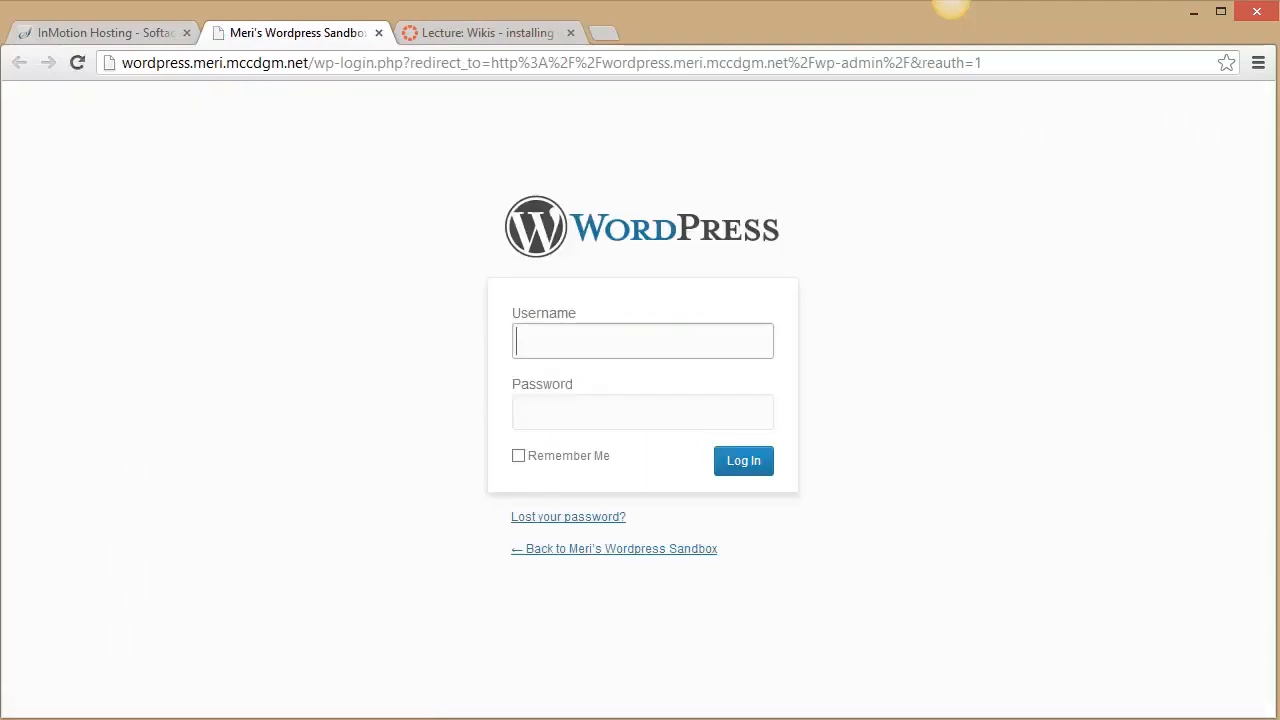
# Log in as 'meri' with Remember Me ticked and reach the WordPress Dashboard.
pyautogui.write('m')
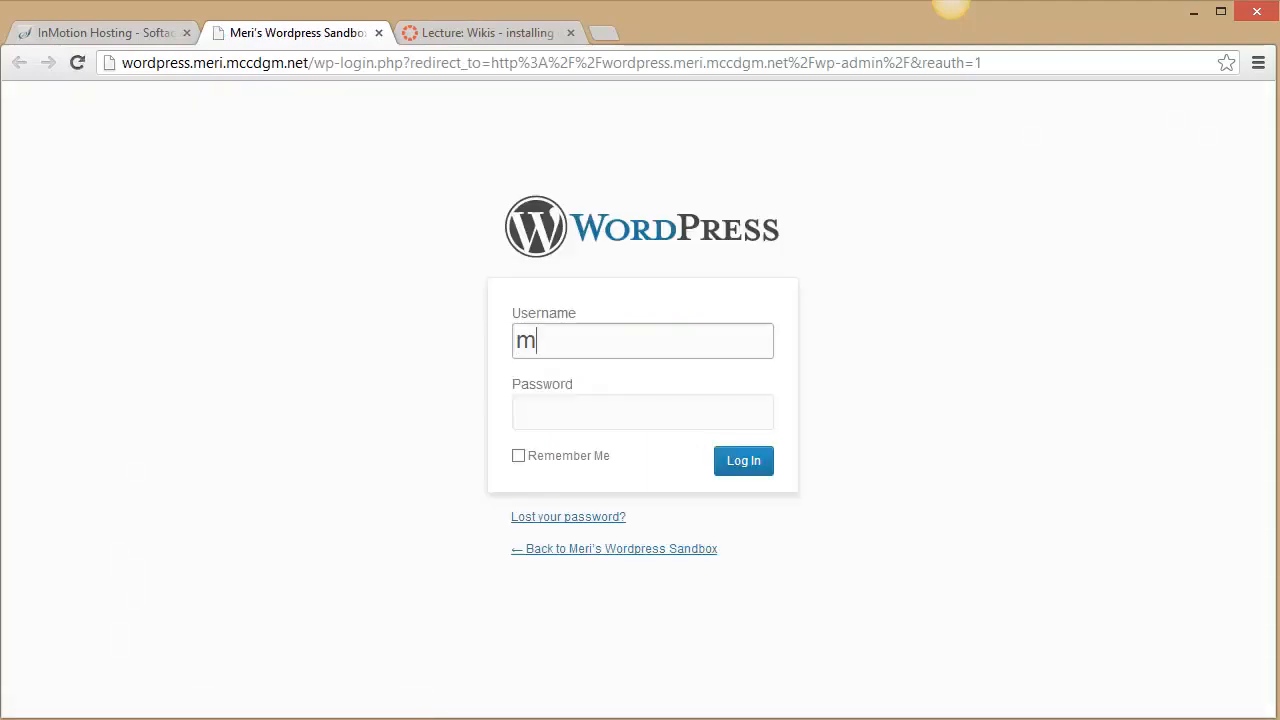
pyautogui.write('eri')
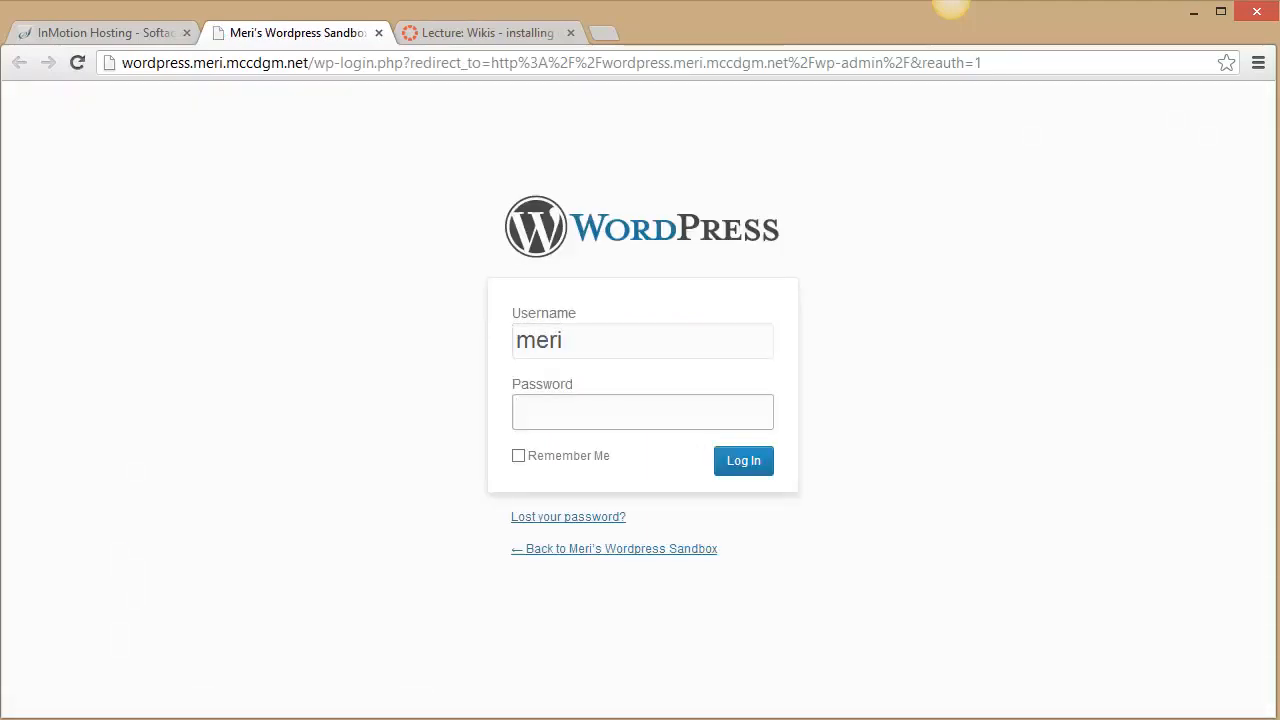
pyautogui.write('password')
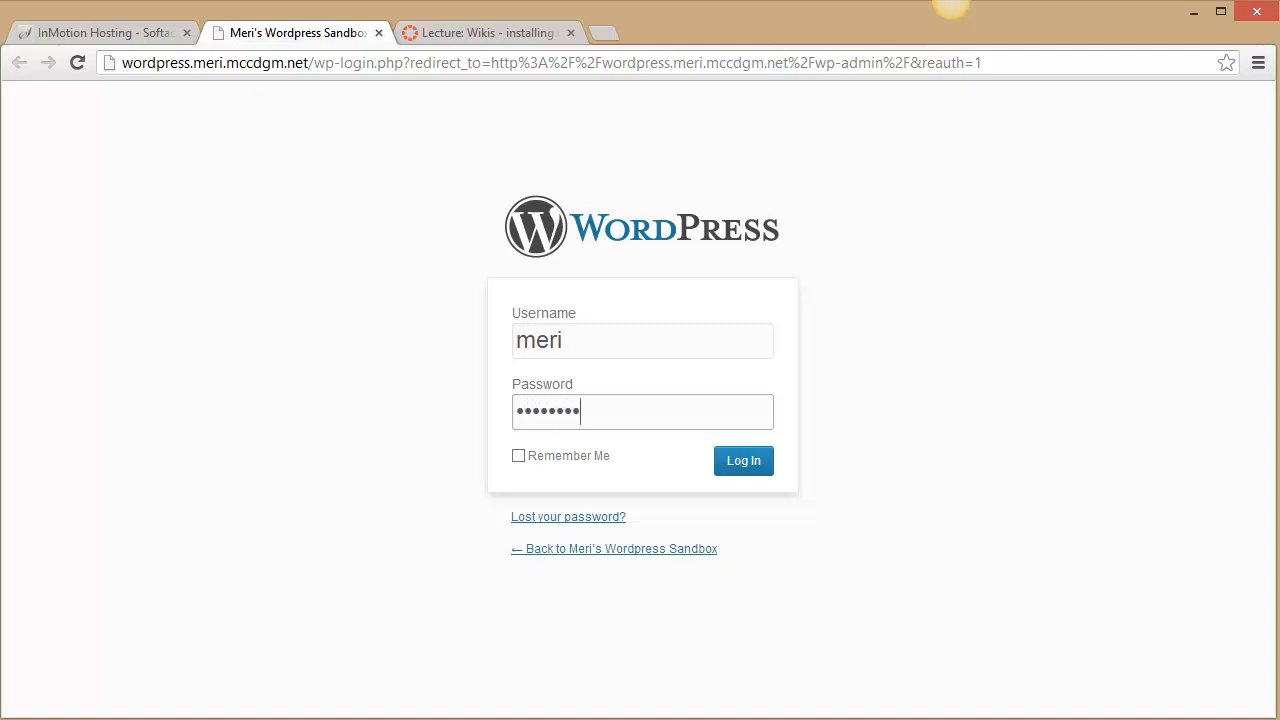
pyautogui.write('••')
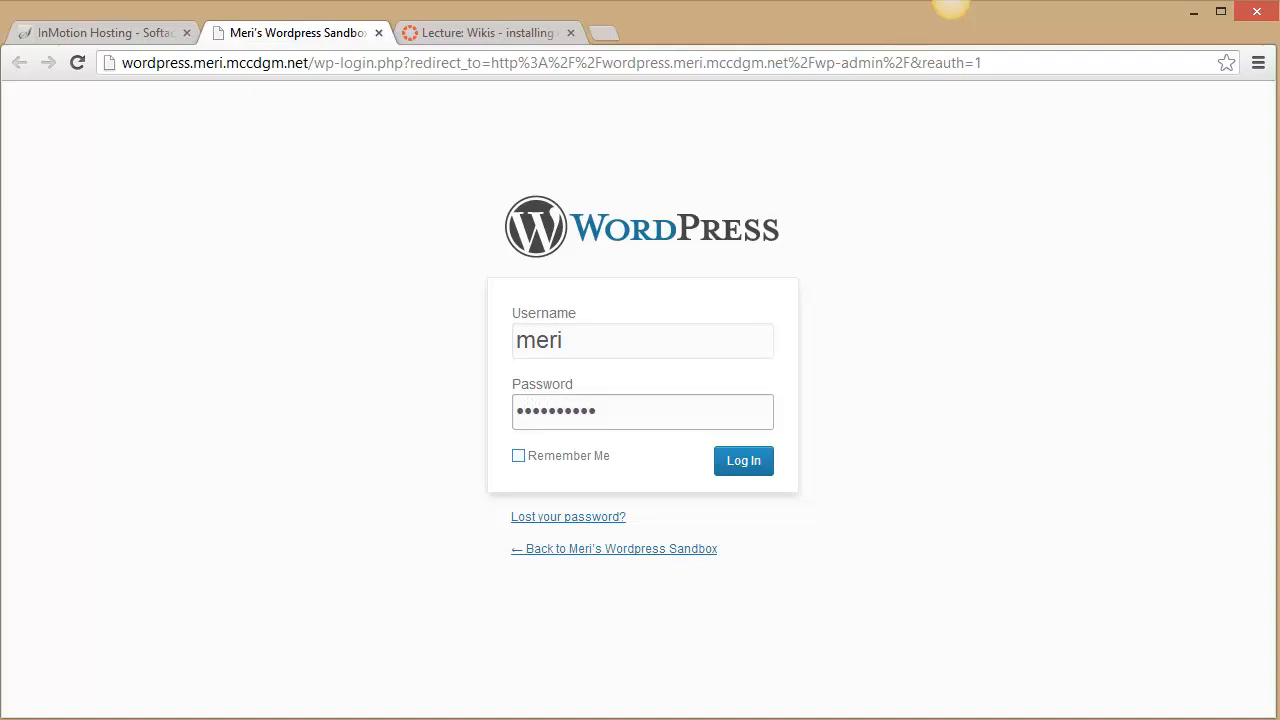
pyautogui.click(518, 456)
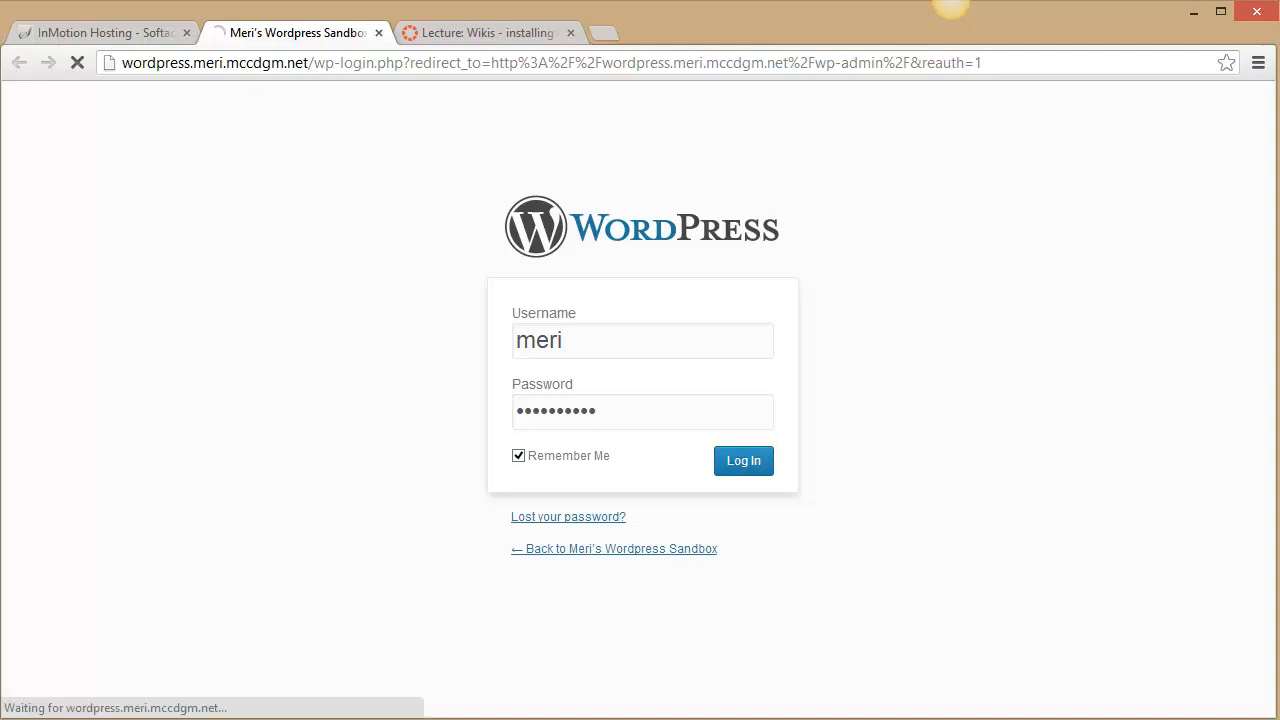
pyautogui.click(744, 460)
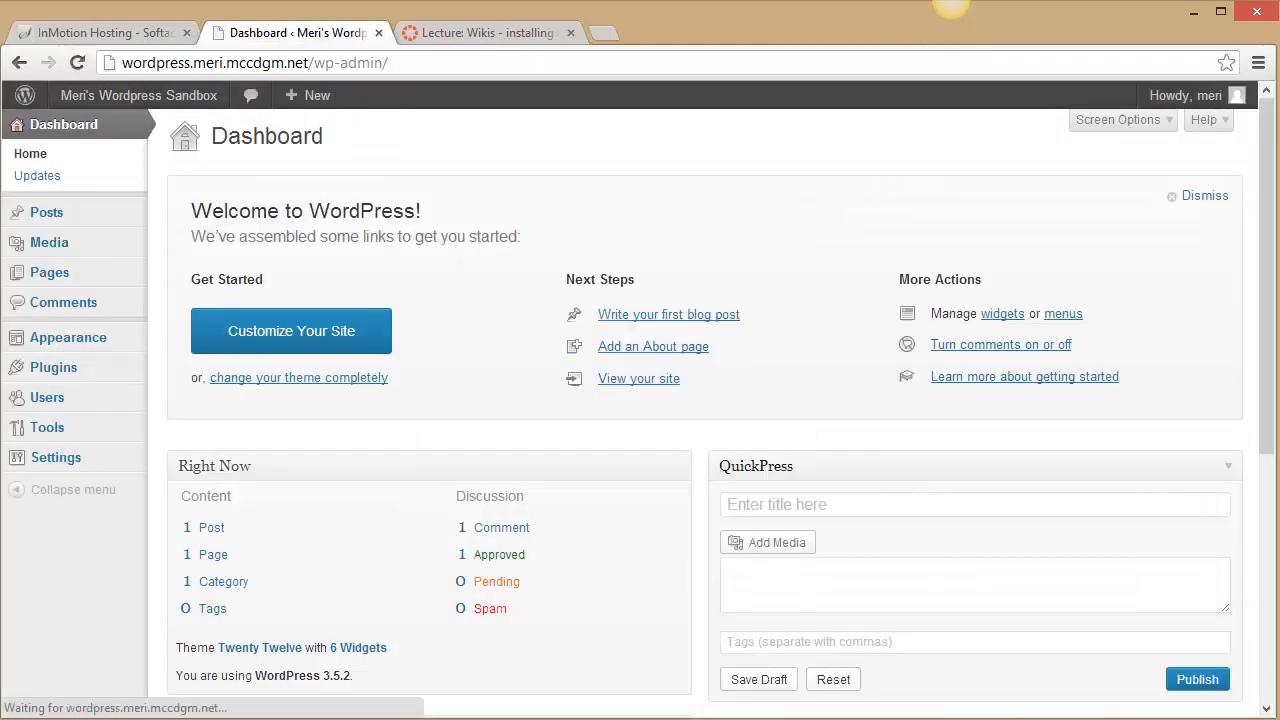